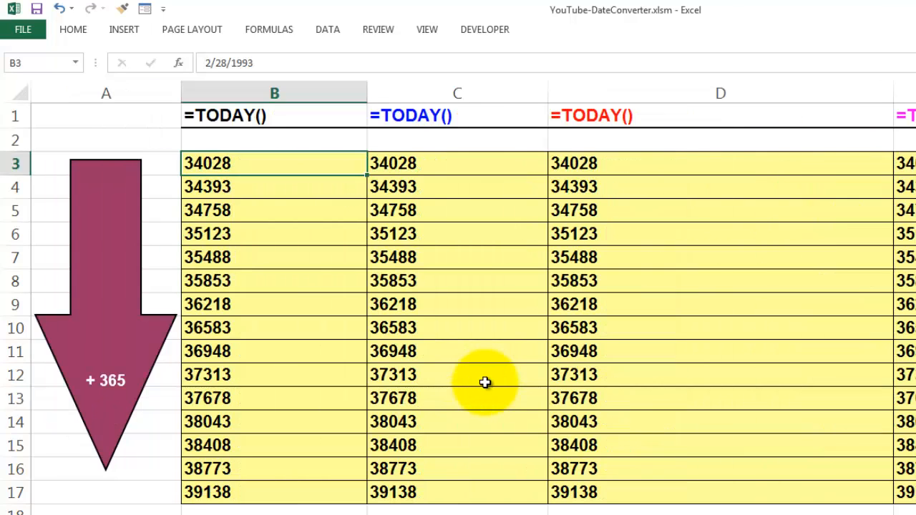
mouse_move(215, 208)
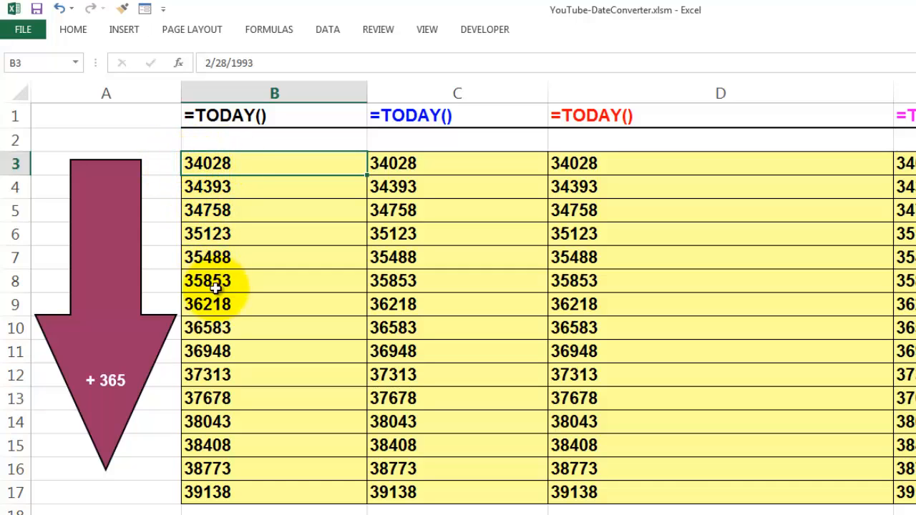
mouse_move(203, 455)
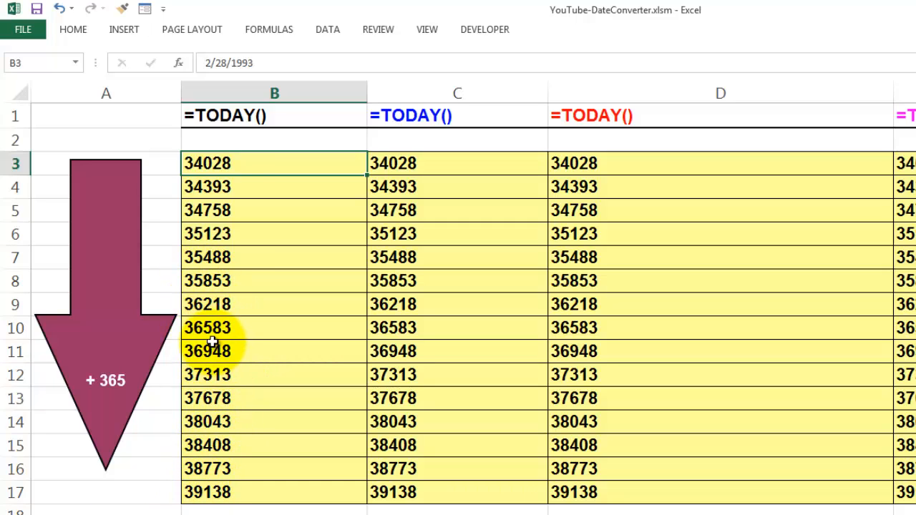
mouse_move(269, 276)
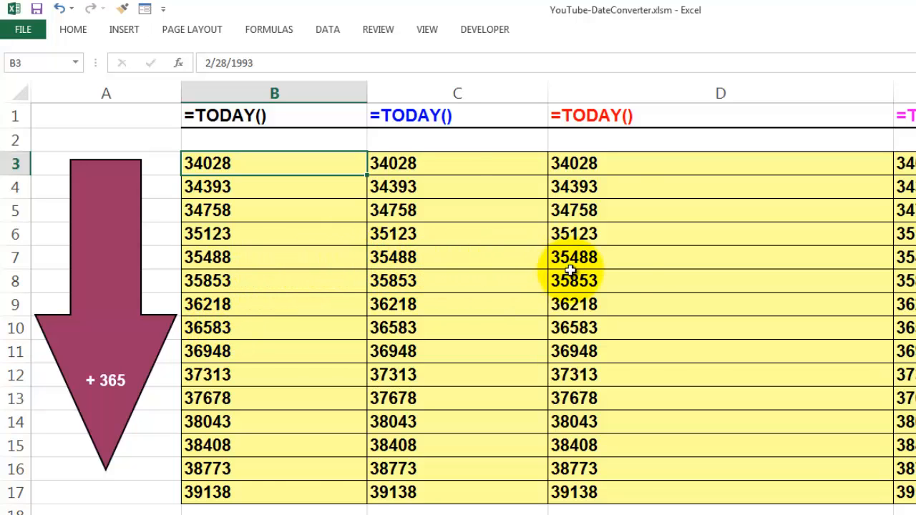
mouse_move(704, 472)
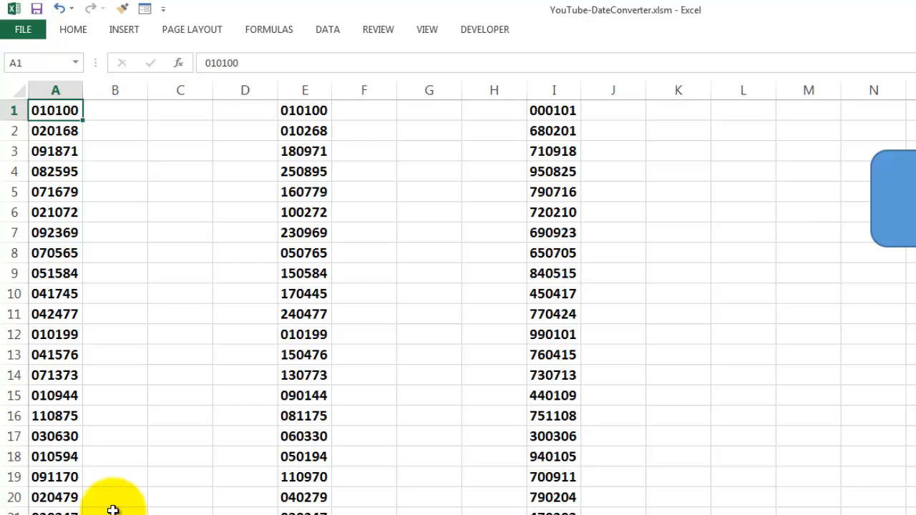
mouse_move(121, 385)
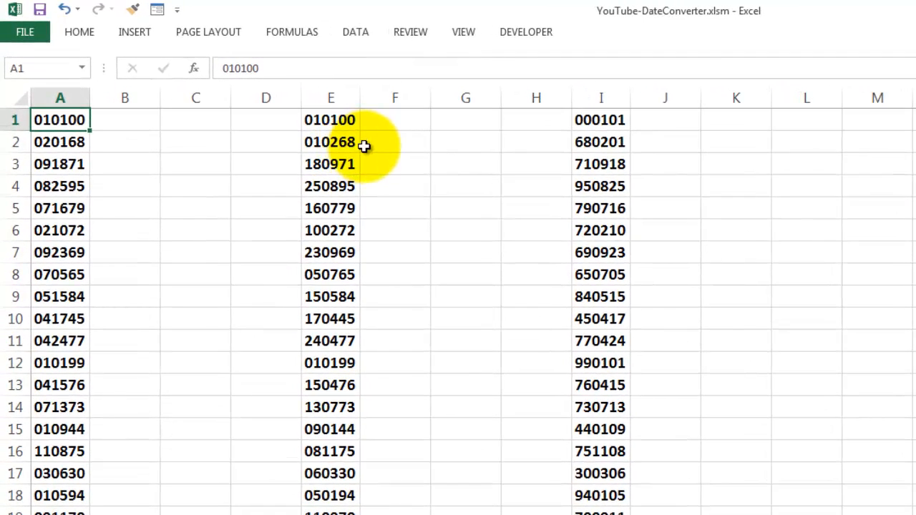
mouse_move(572, 380)
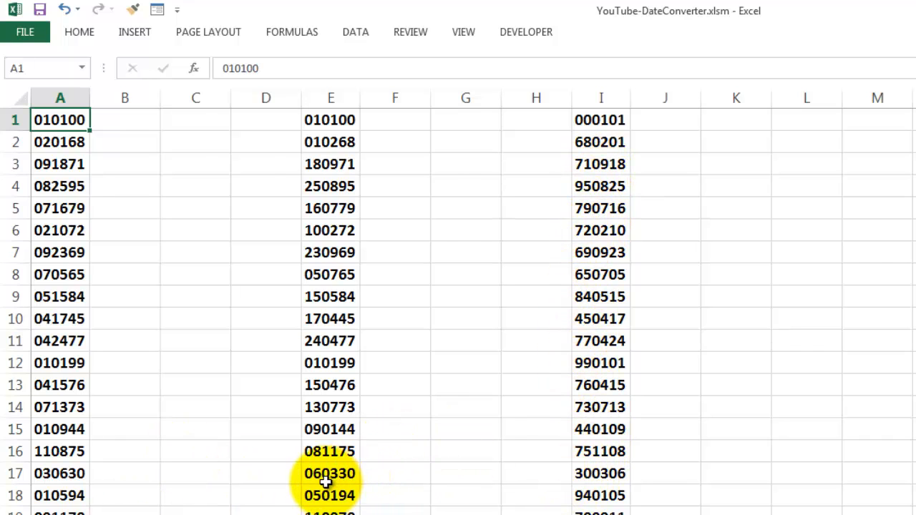
mouse_move(320, 481)
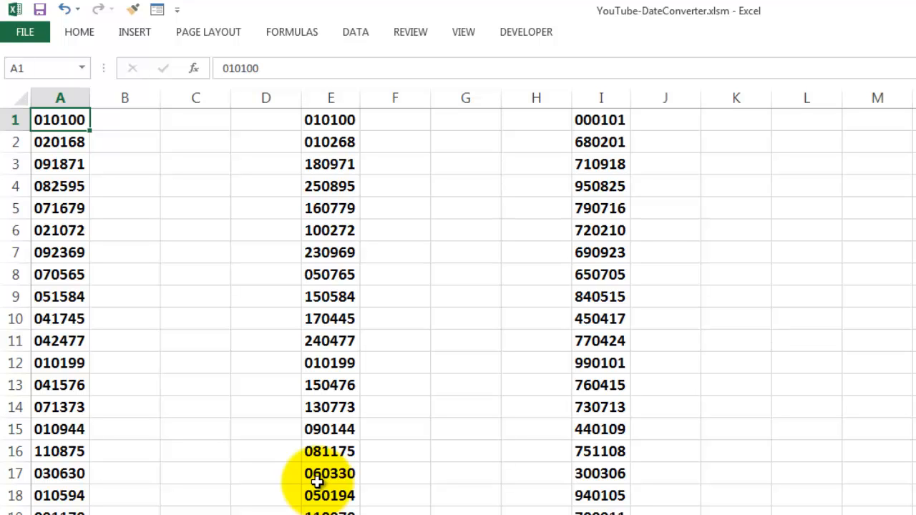
mouse_move(317, 488)
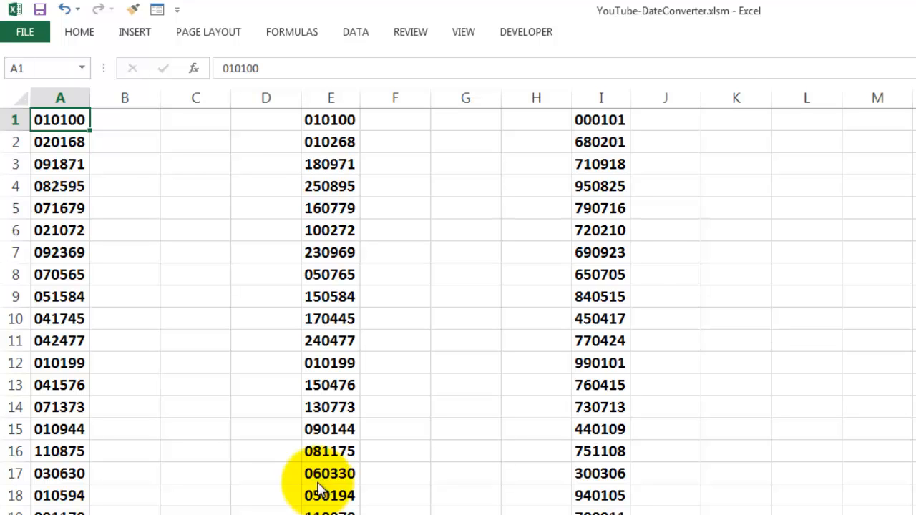
Step: Open the VBA editor with Alt+F11 and review Sub DateConverter's declarations and InputBox line
key("alt+F11")
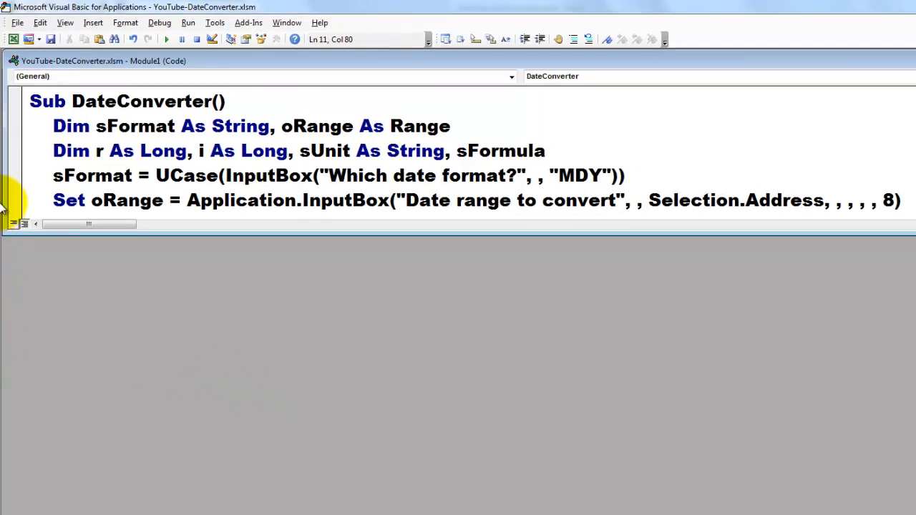
mouse_move(120, 236)
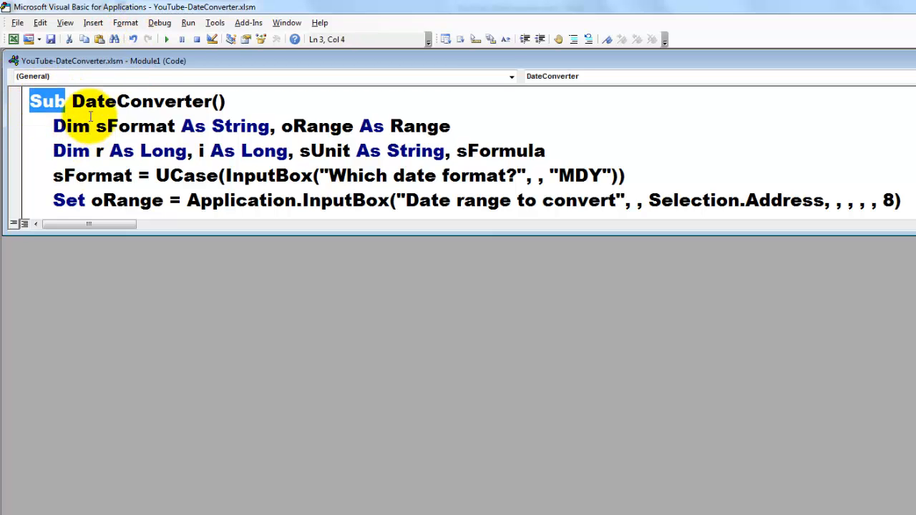
double_click(141, 100)
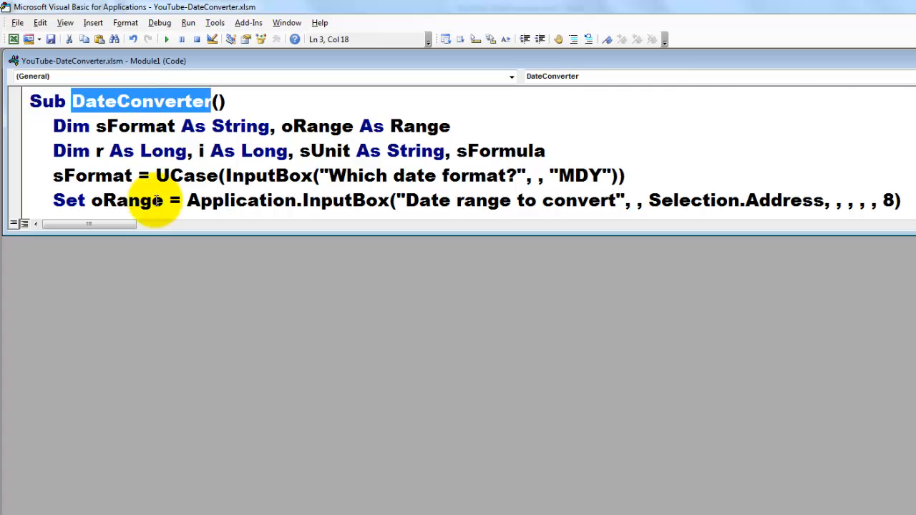
mouse_move(28, 131)
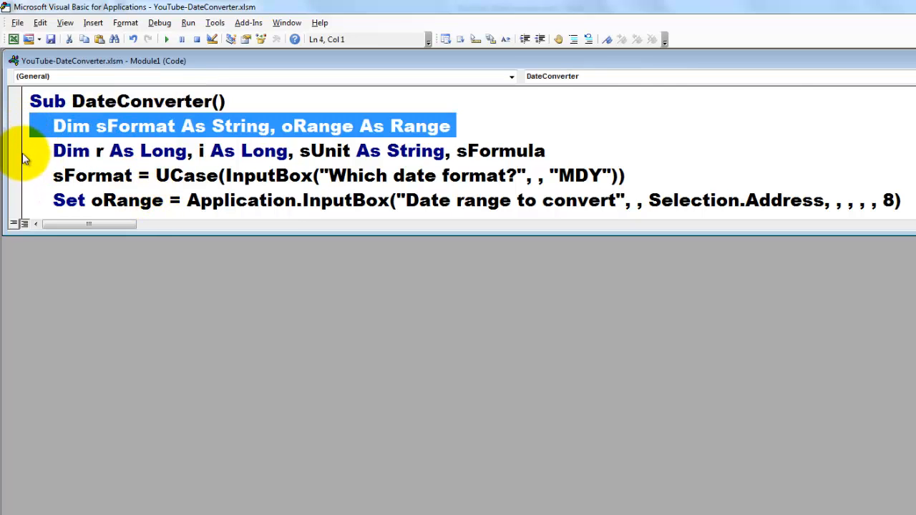
mouse_move(28, 155)
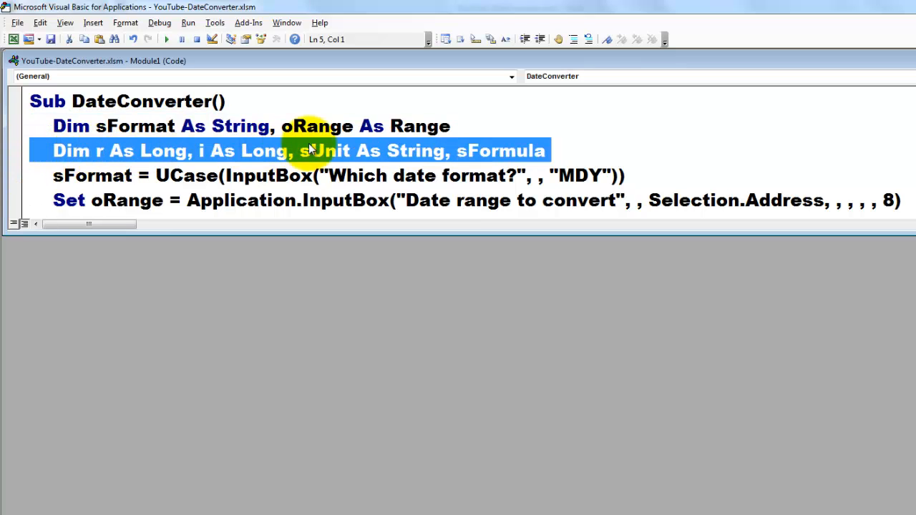
double_click(419, 126)
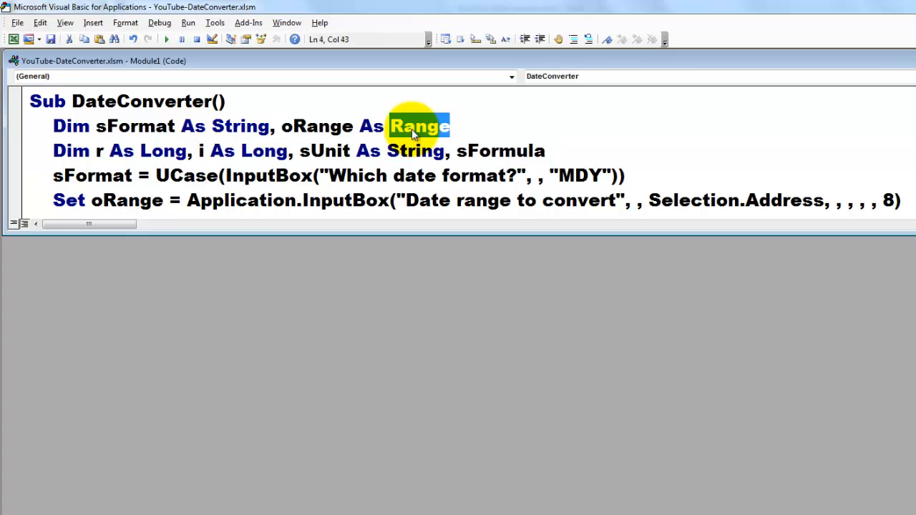
mouse_move(140, 162)
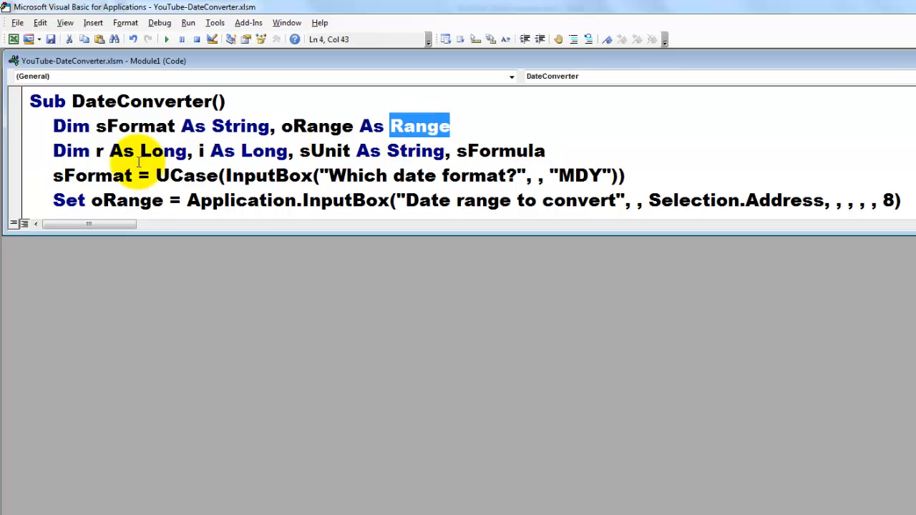
mouse_move(168, 175)
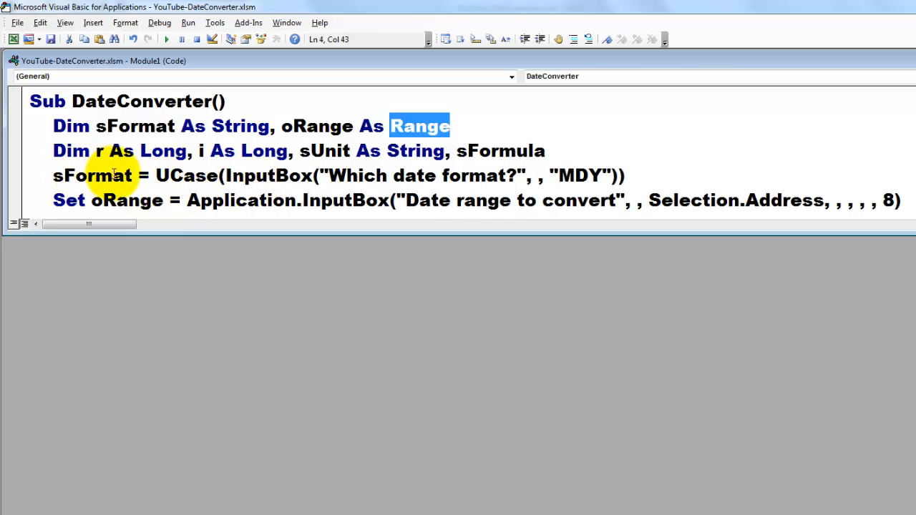
mouse_move(630, 183)
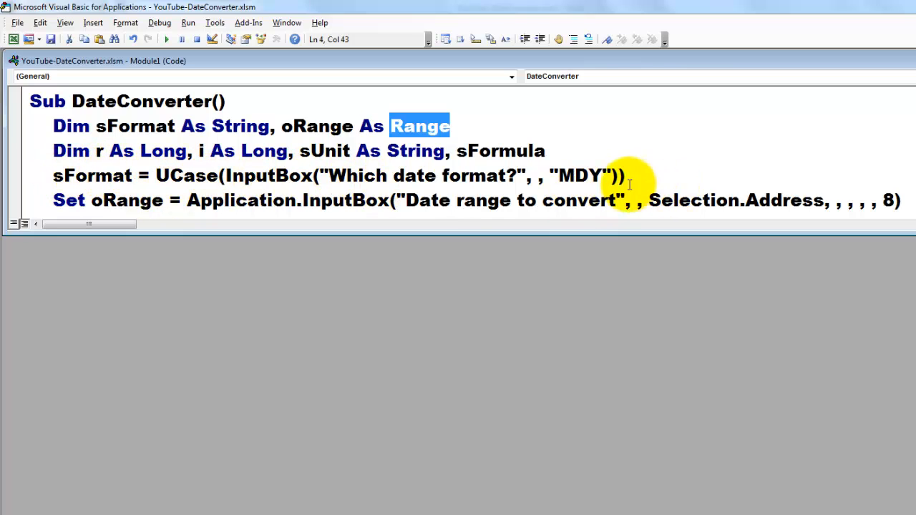
double_click(269, 175)
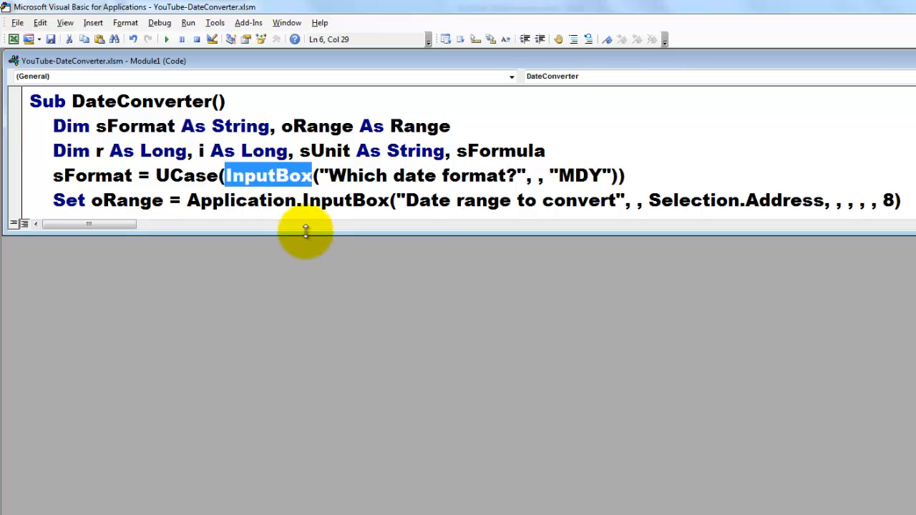
mouse_move(415, 183)
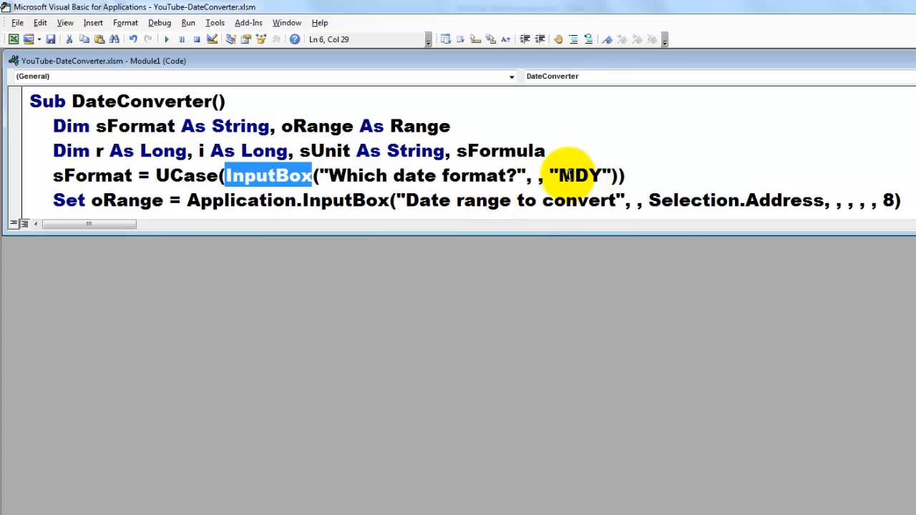
mouse_move(564, 166)
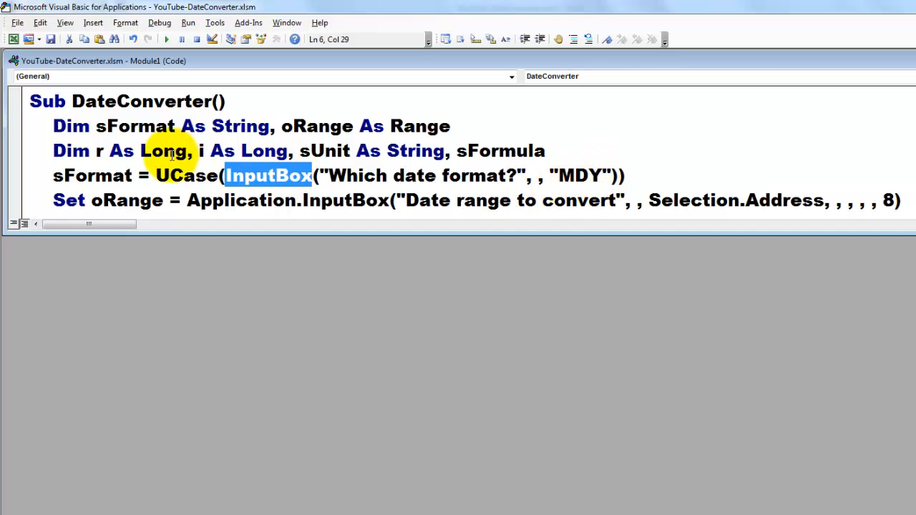
mouse_move(572, 175)
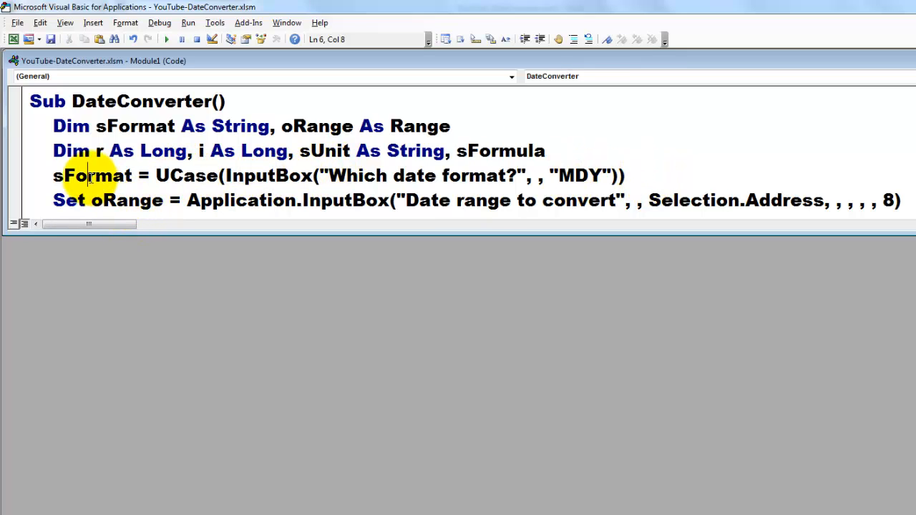
double_click(91, 174)
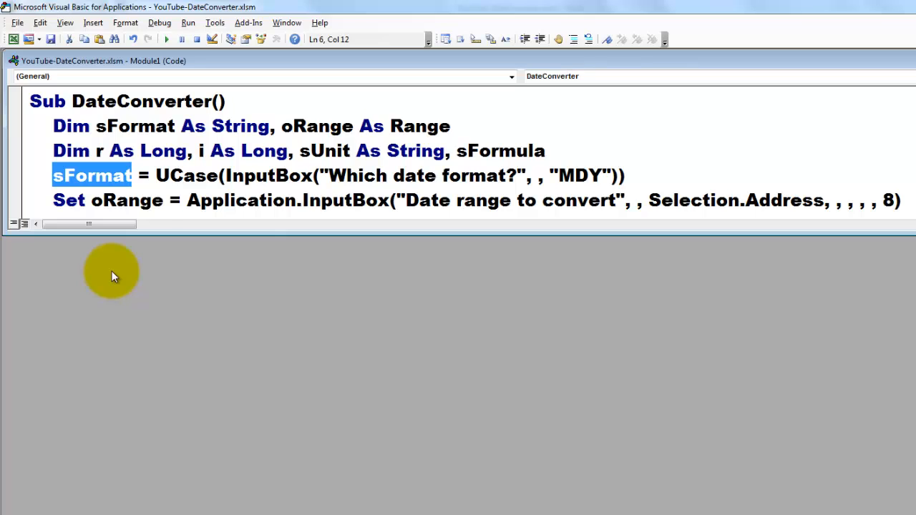
mouse_move(255, 235)
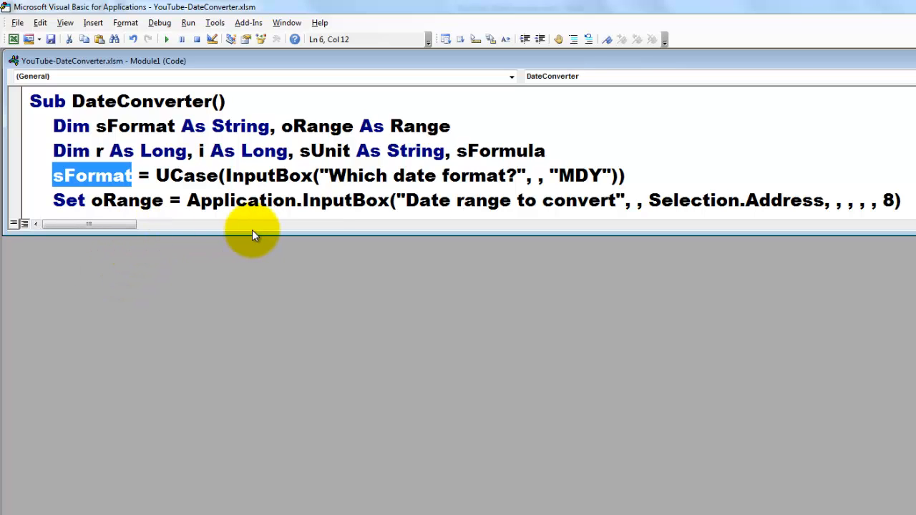
mouse_move(388, 231)
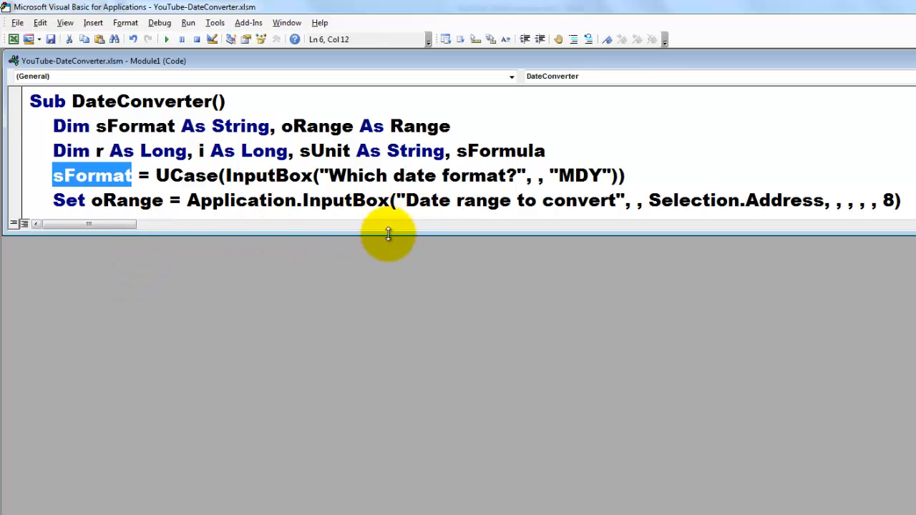
mouse_move(293, 189)
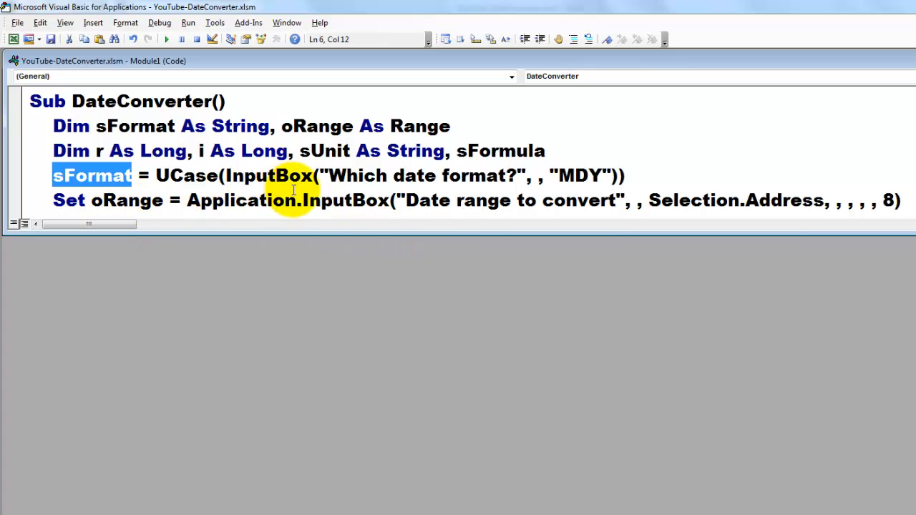
left_click(342, 201)
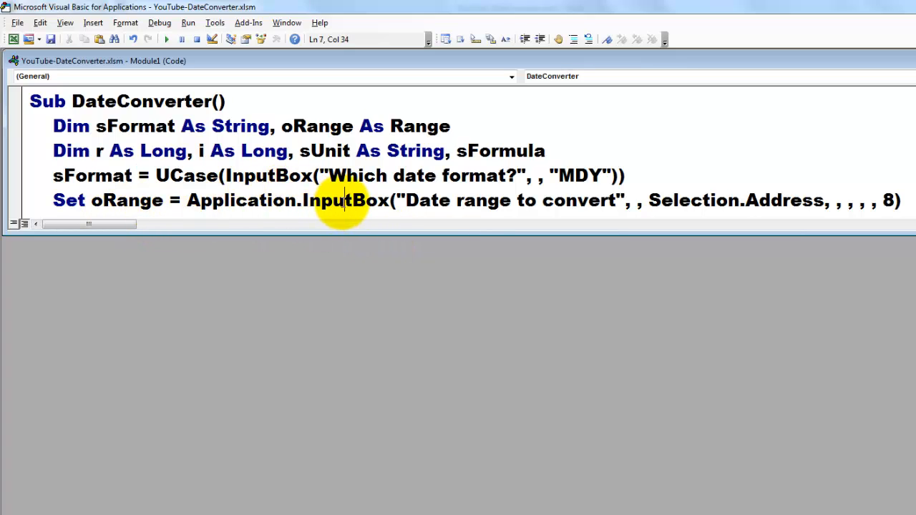
double_click(343, 200)
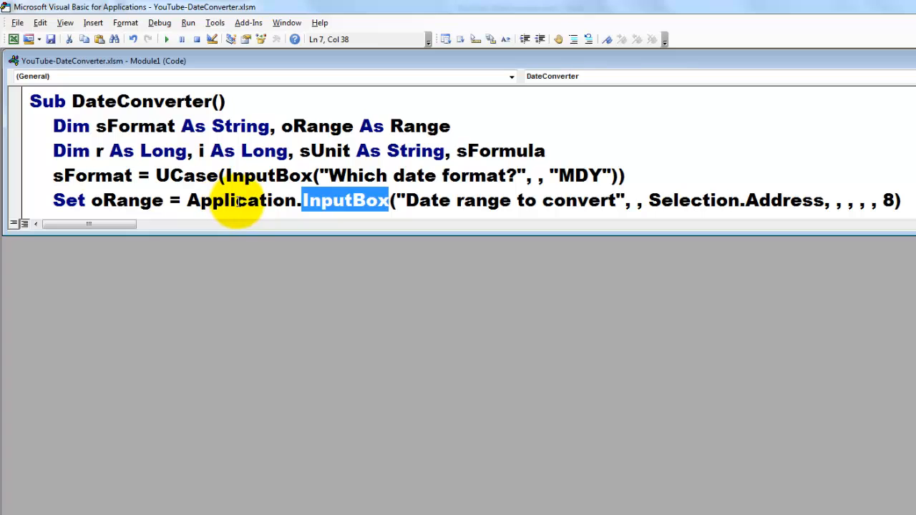
double_click(269, 174)
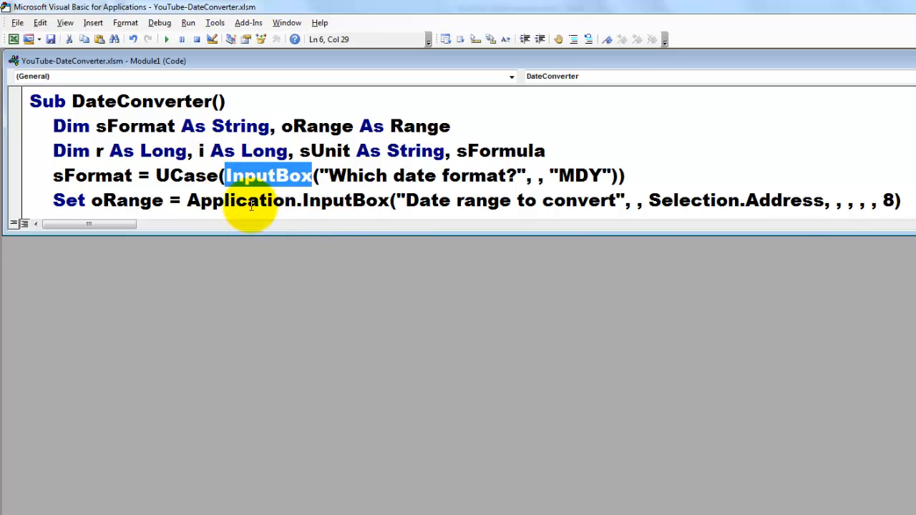
double_click(346, 200)
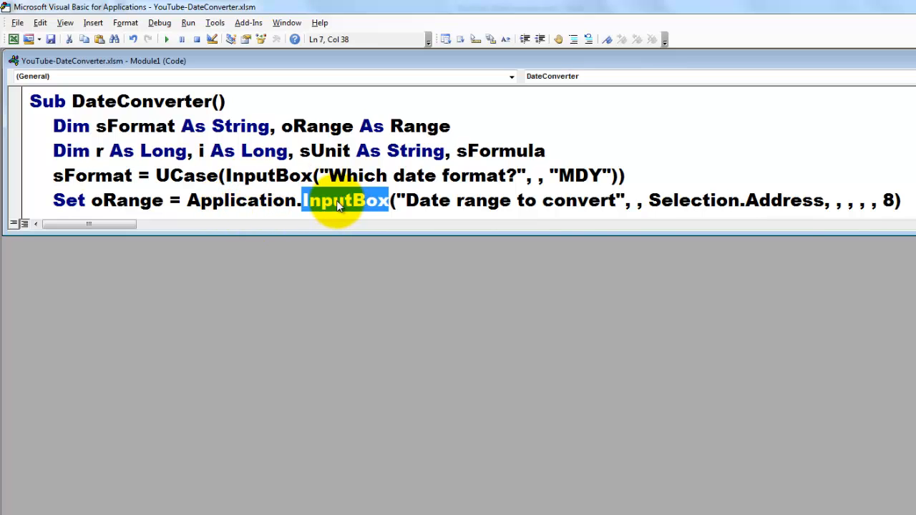
mouse_move(280, 151)
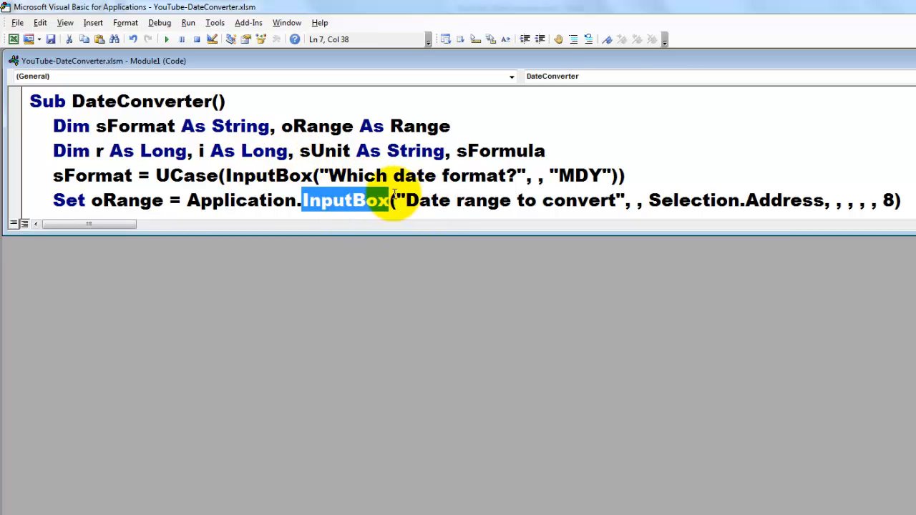
mouse_move(412, 208)
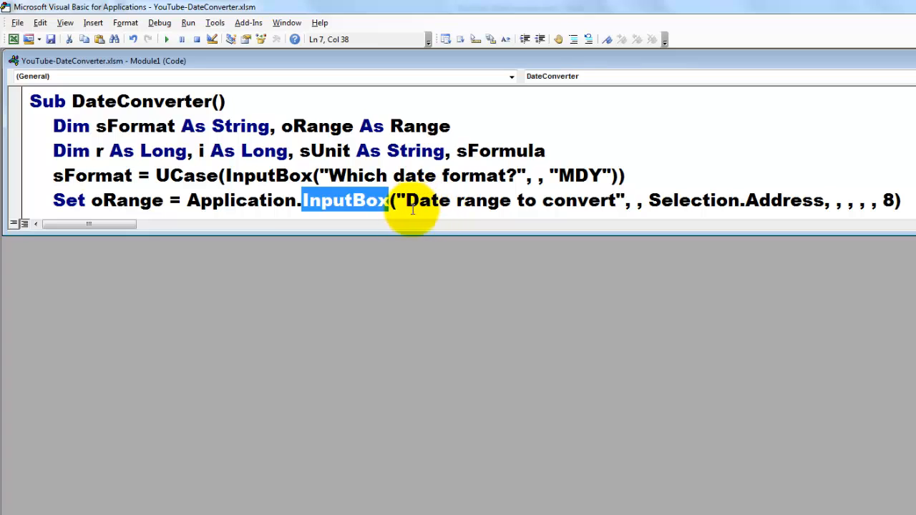
mouse_move(656, 236)
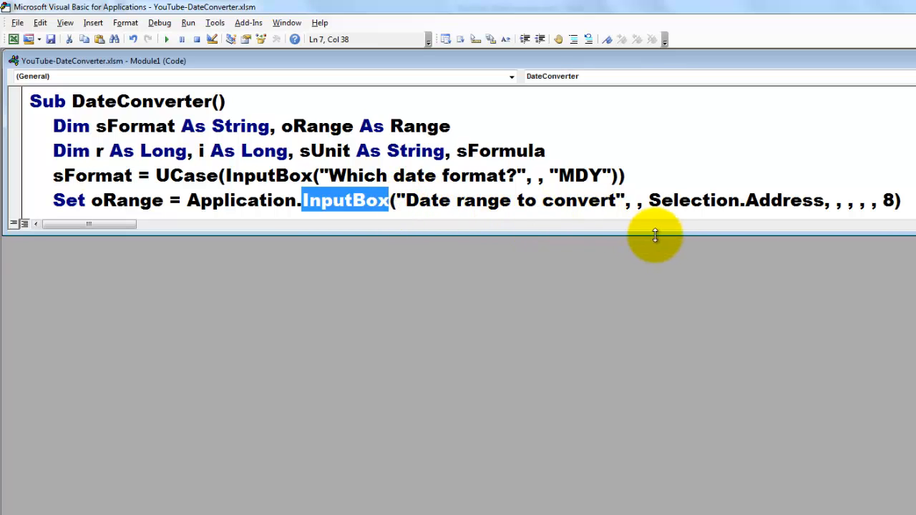
left_click(649, 200)
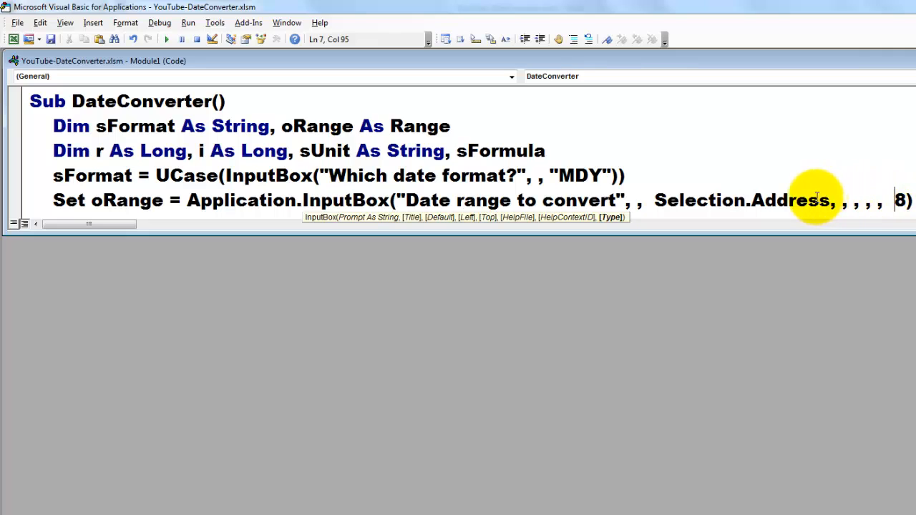
mouse_move(303, 179)
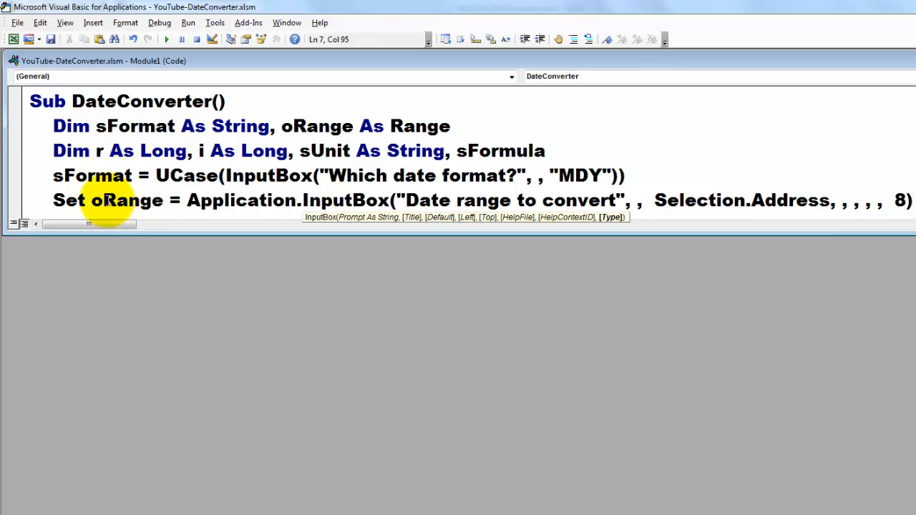
double_click(126, 200)
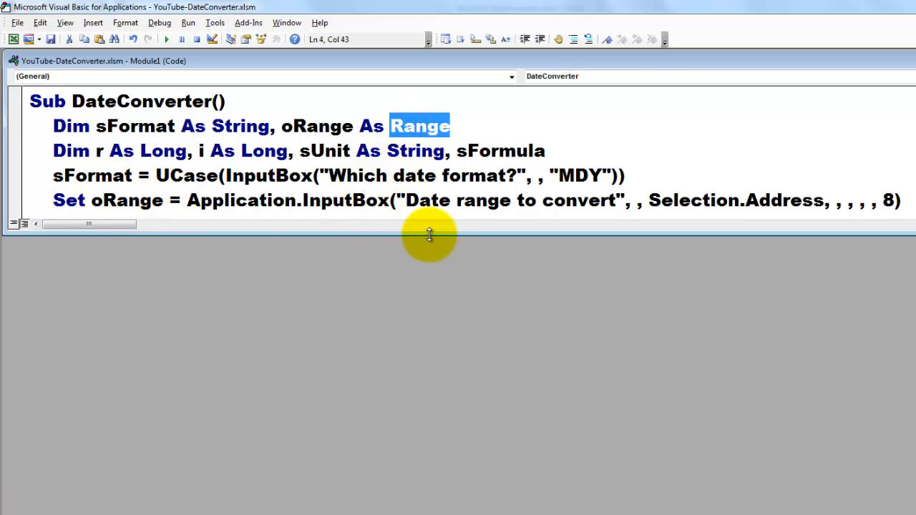
Step: Add r = oRange.Rows.Count and oRange.Offset(0, 1).EntireColumn.Insert to the macro
type("r = oRange.Rows.Count")
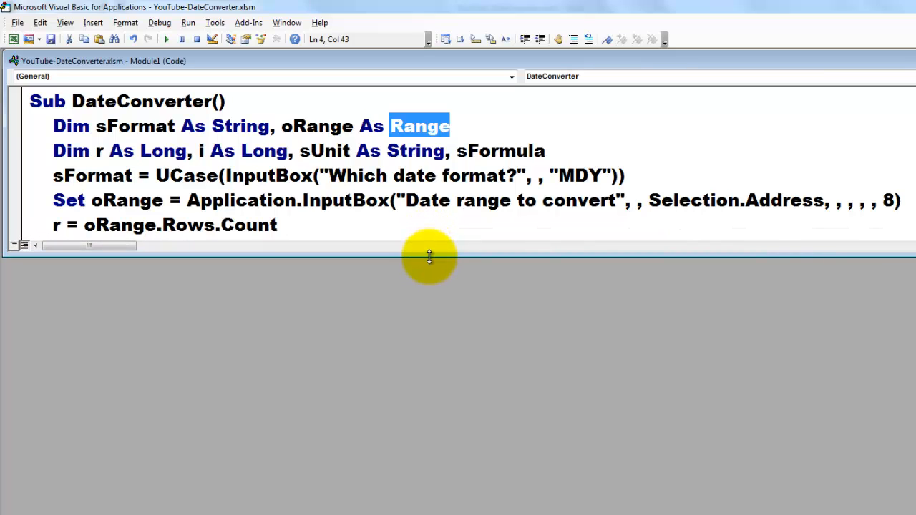
mouse_move(175, 237)
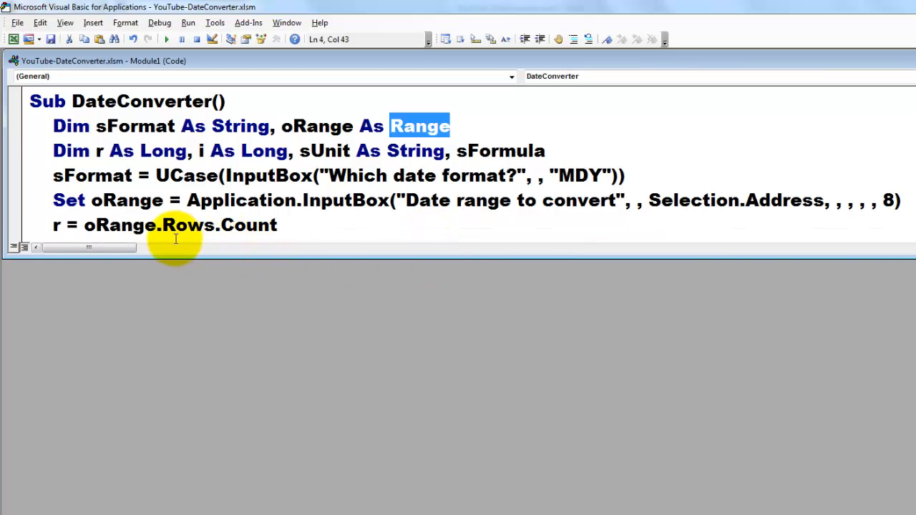
mouse_move(112, 225)
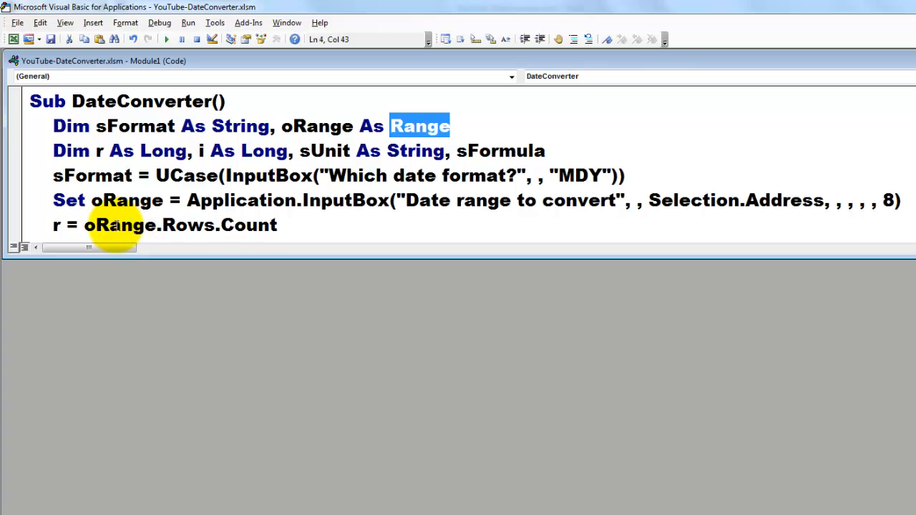
double_click(120, 225)
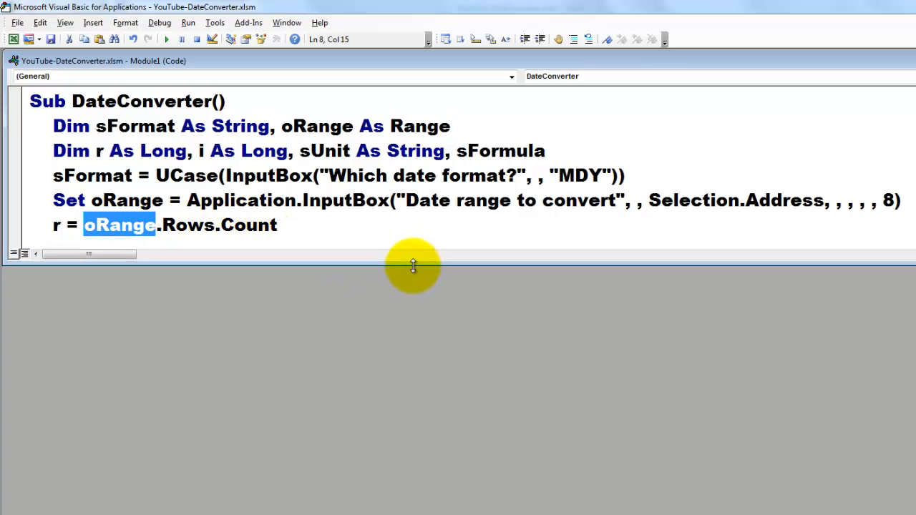
type("oRange.Offset(0, 1).EntireColumn.Insert")
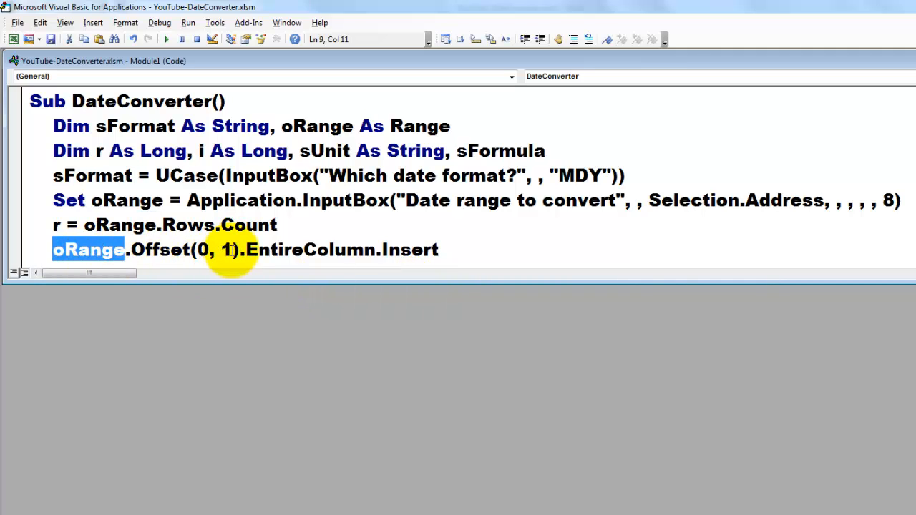
left_click(201, 249)
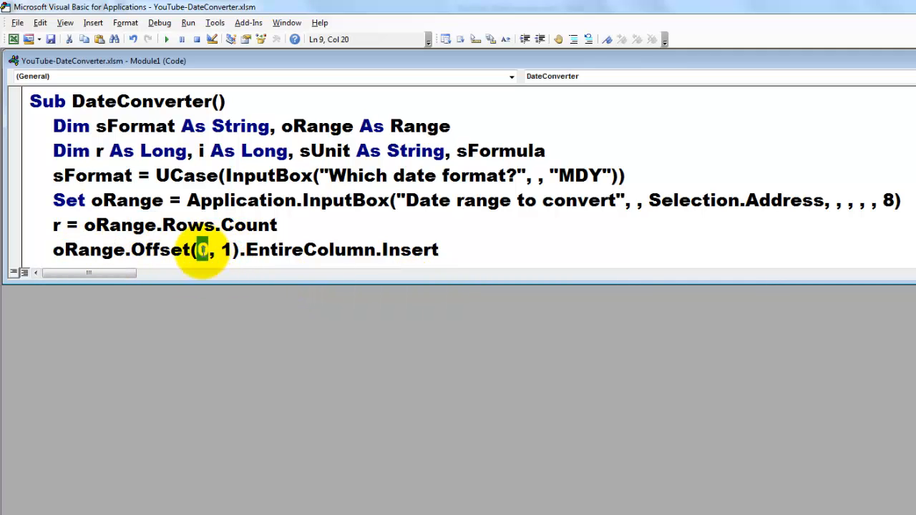
double_click(200, 249)
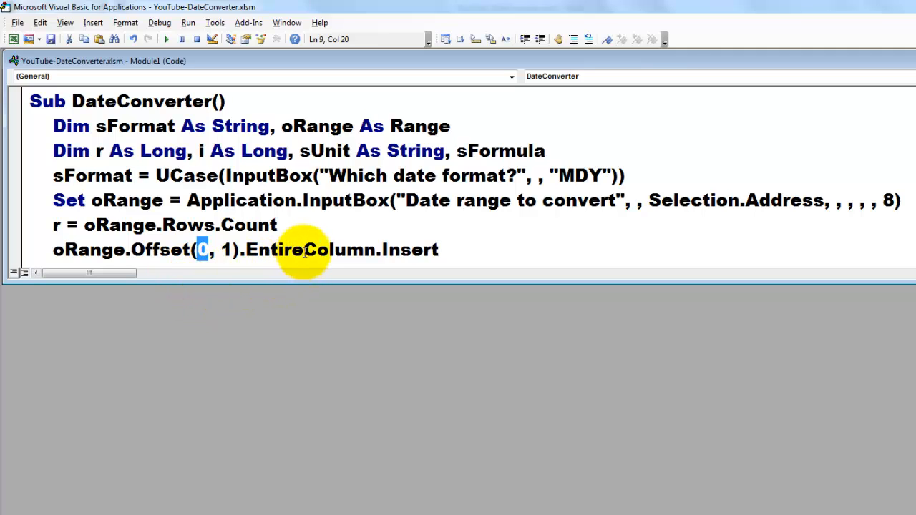
double_click(309, 249)
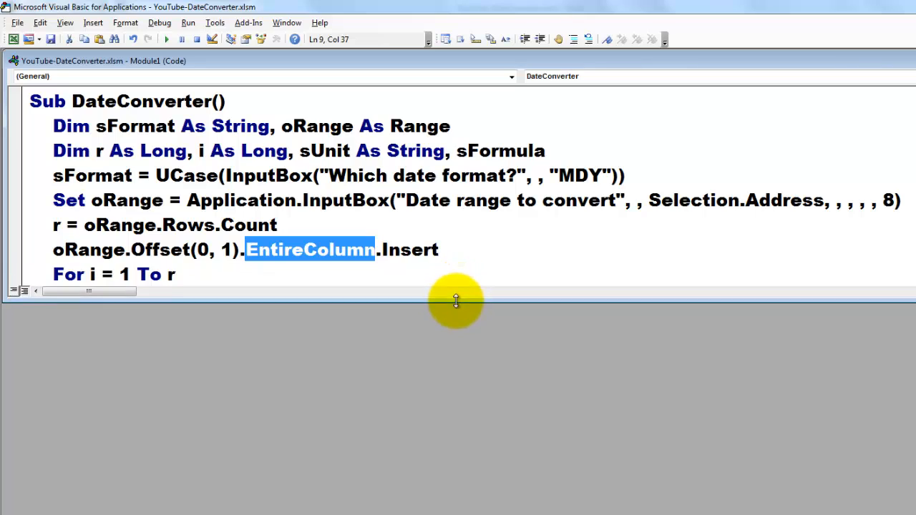
mouse_move(455, 304)
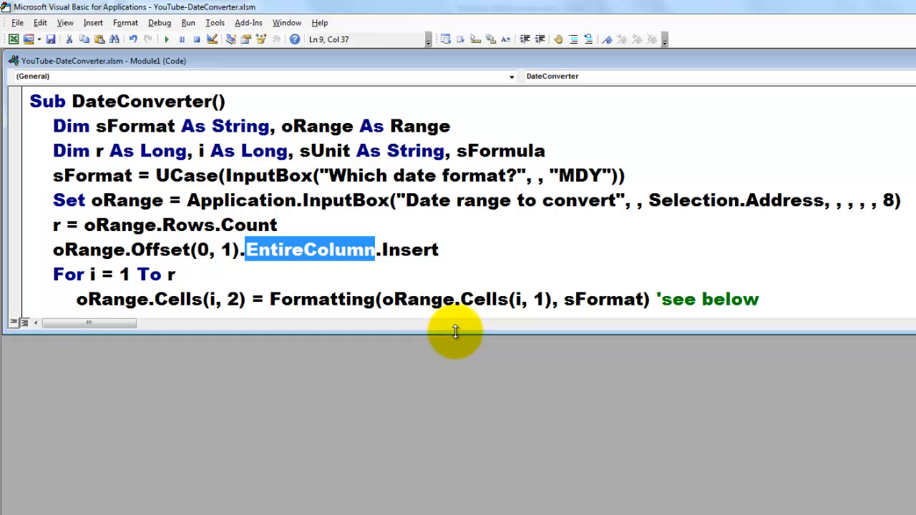
mouse_move(326, 327)
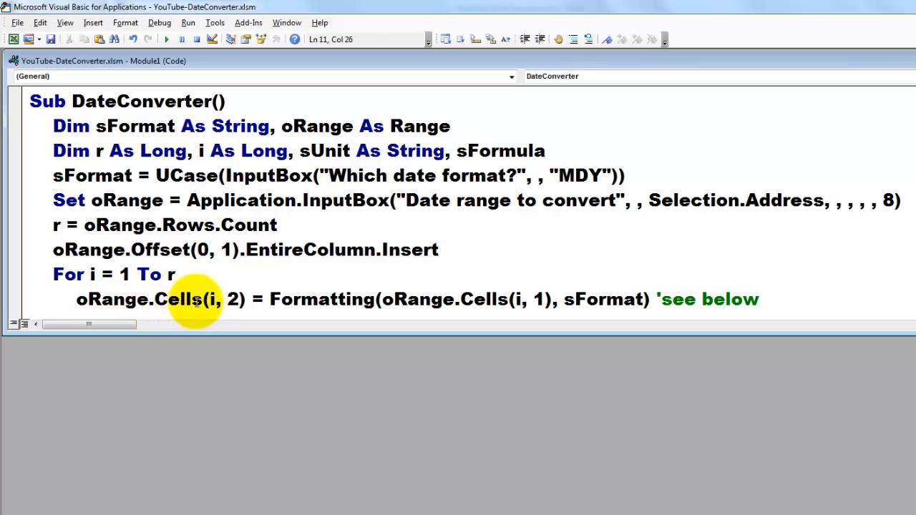
mouse_move(312, 301)
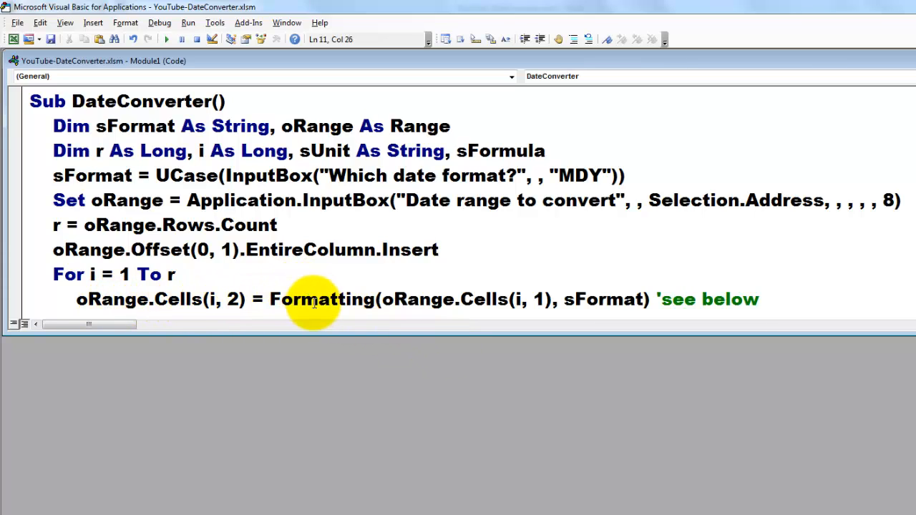
Step: Review the loop line that writes Formatting(cell, sFormat) into the new column
double_click(319, 299)
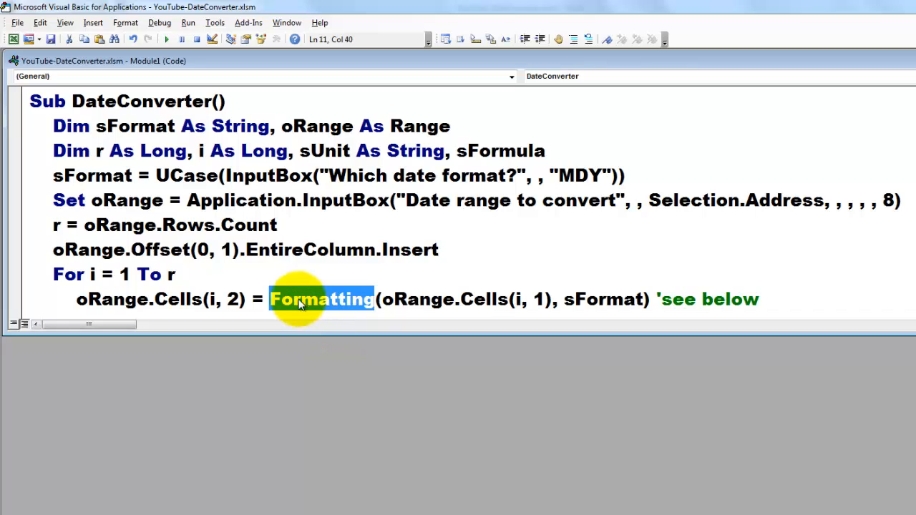
mouse_move(492, 323)
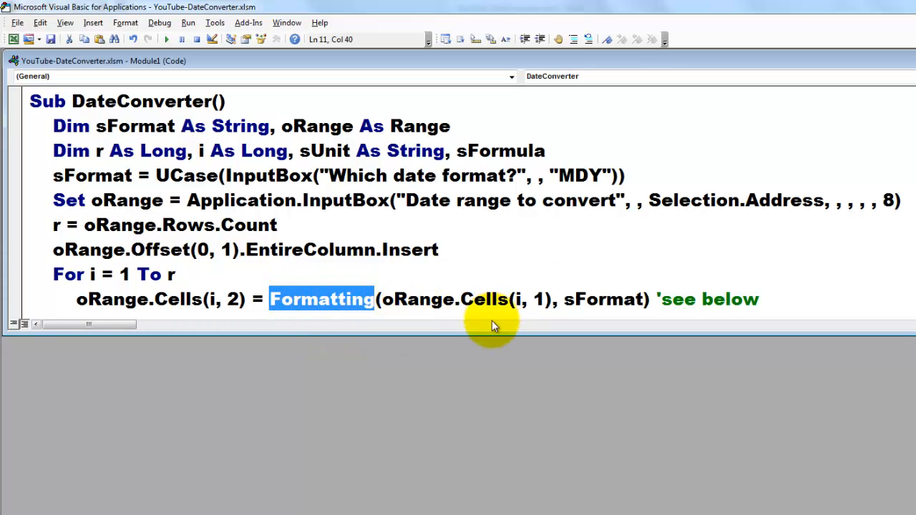
mouse_move(384, 299)
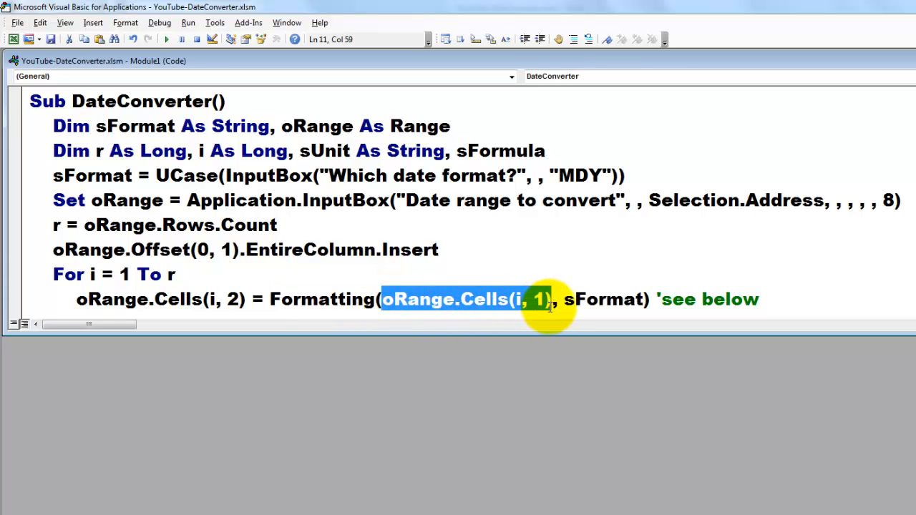
double_click(603, 301)
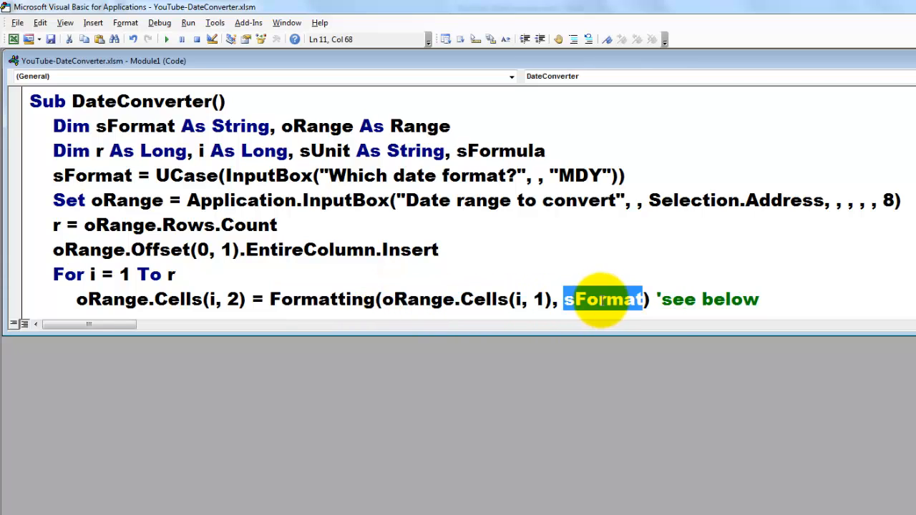
mouse_move(609, 335)
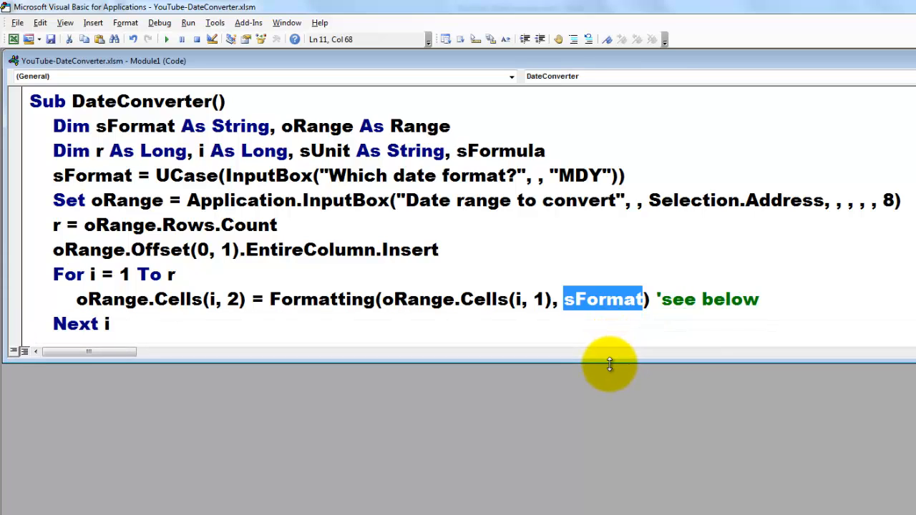
Step: Add sUnit = LCase(InputBox("How long ago in M, Y, or D? (or Cancel)", , "M")) and the Offset(0, 2) column
type("sUnit = LCase(InputBox(\"How long ago in M, Y, or D? (or Cancel)\", , \"M\"))")
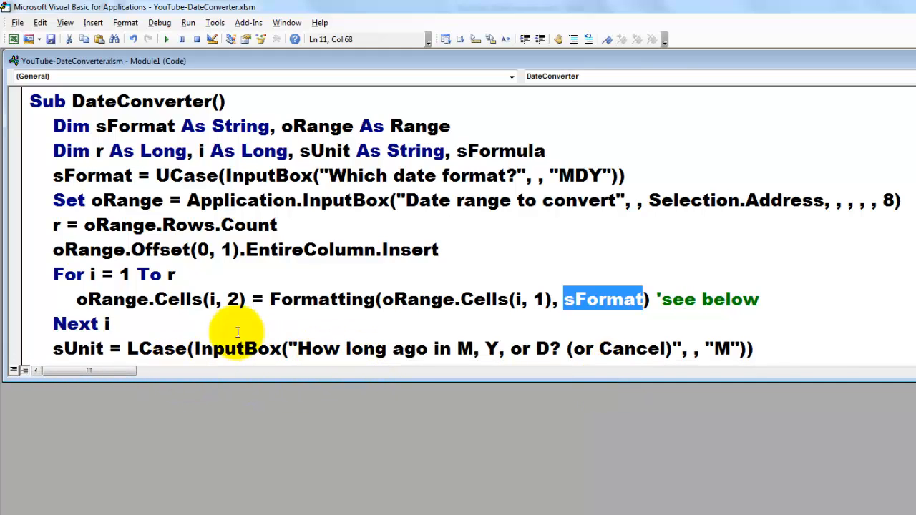
mouse_move(337, 349)
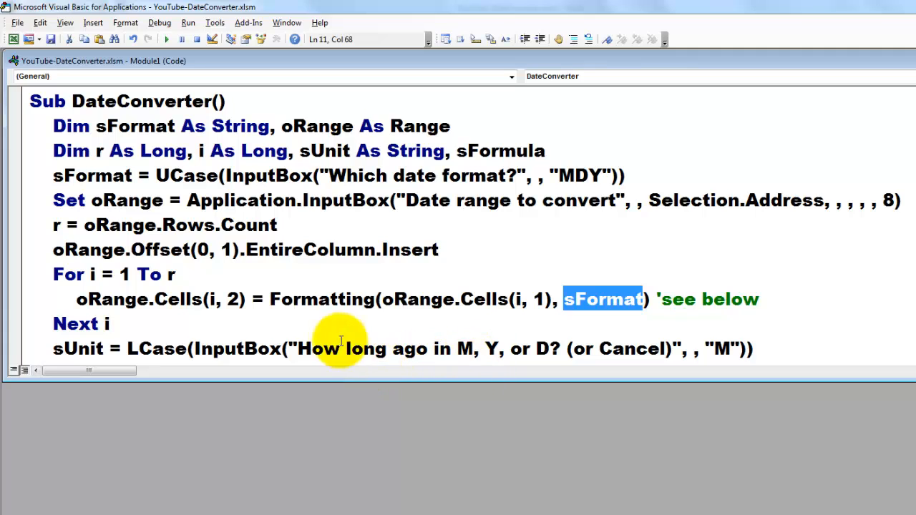
mouse_move(427, 349)
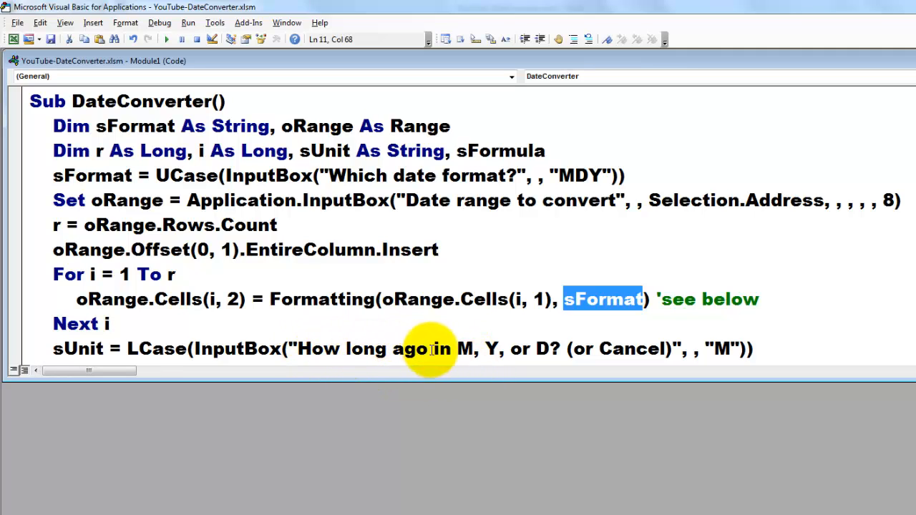
mouse_move(538, 352)
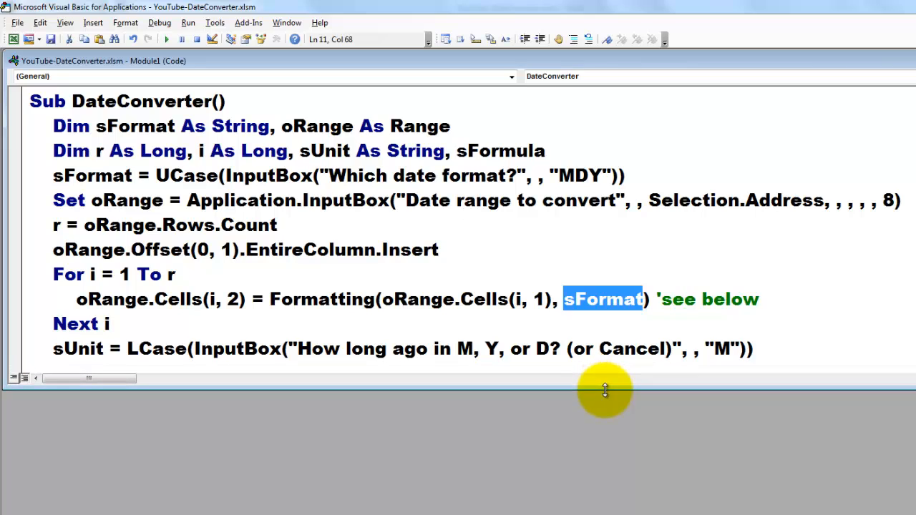
mouse_move(603, 386)
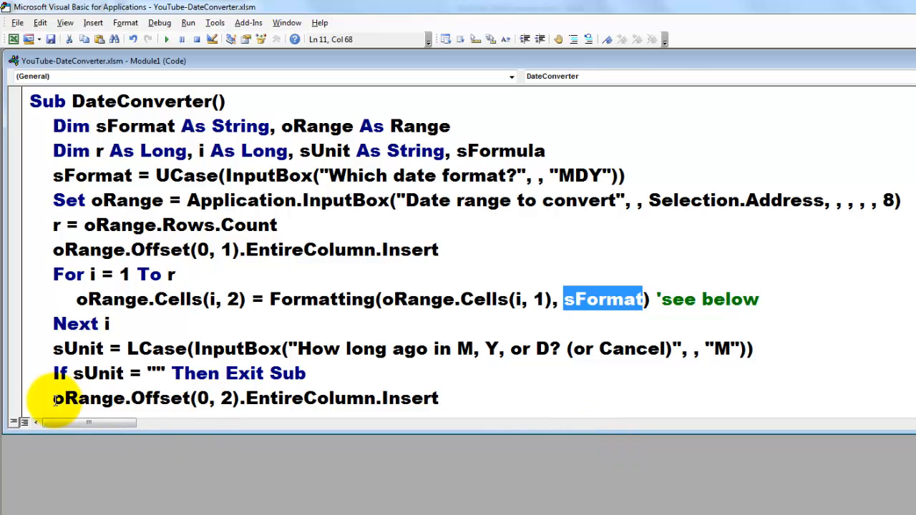
double_click(89, 397)
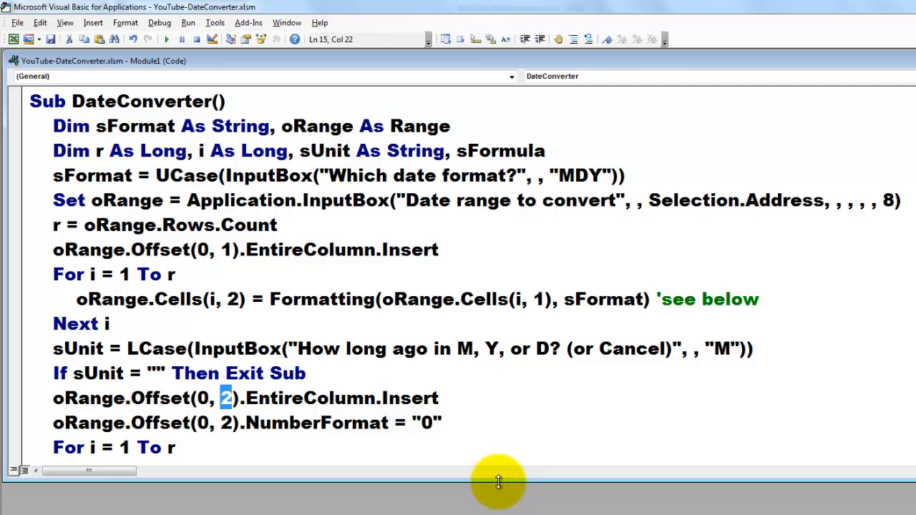
mouse_move(498, 493)
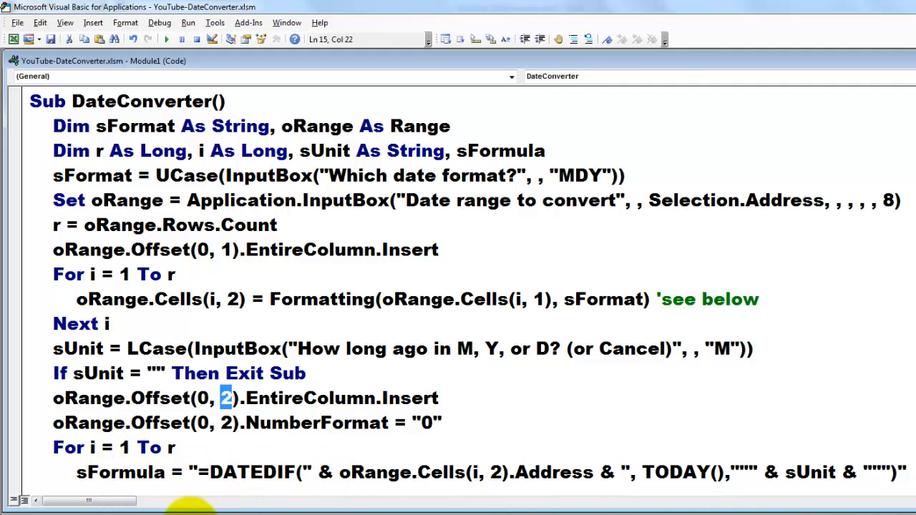
mouse_move(141, 495)
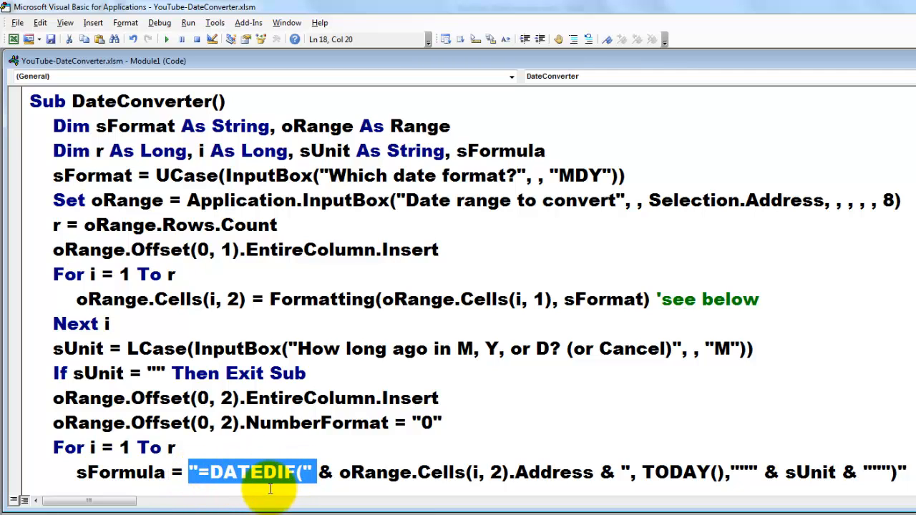
mouse_move(415, 472)
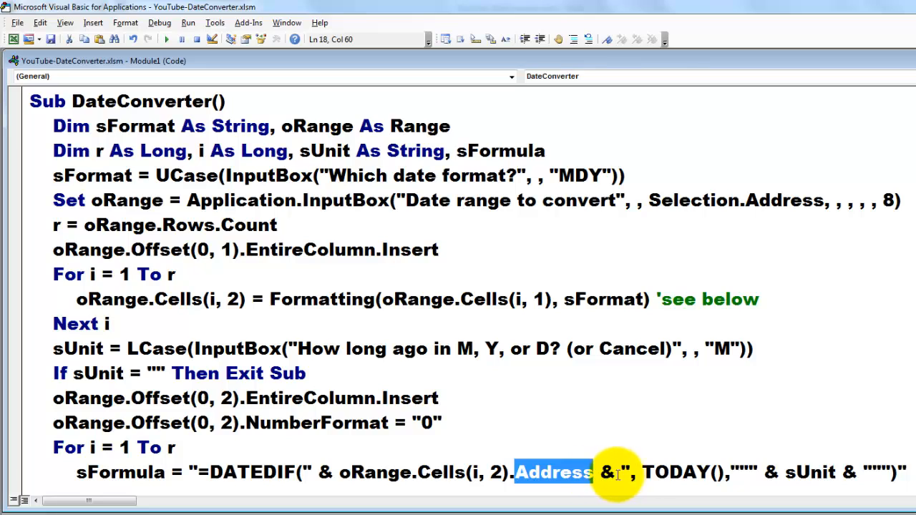
mouse_move(632, 478)
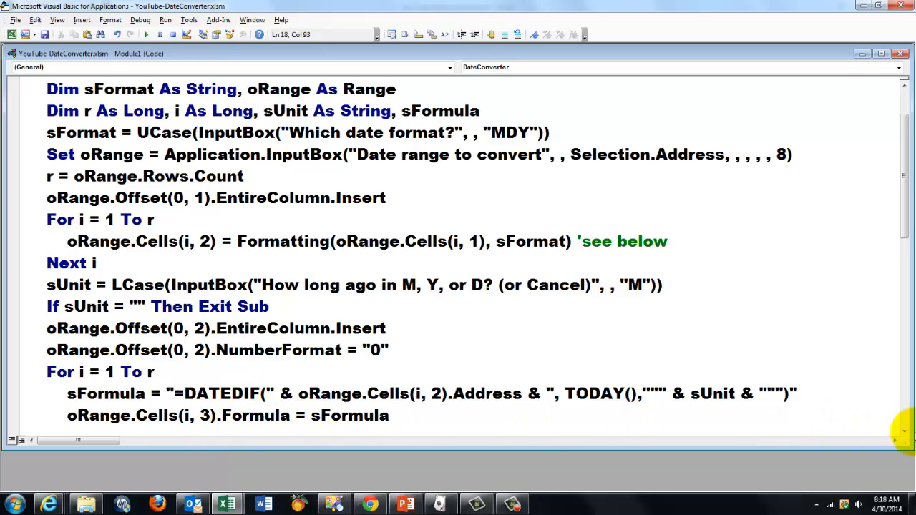
scroll("down", 3)
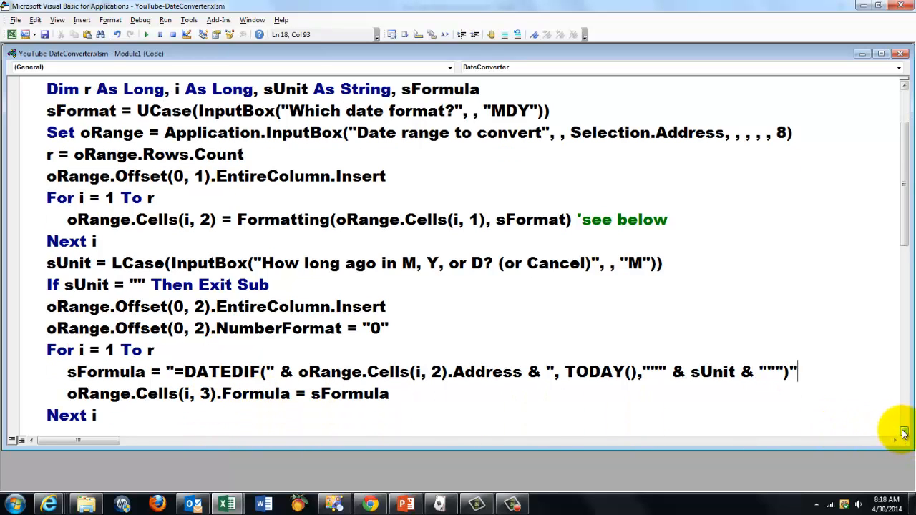
scroll("down", 3)
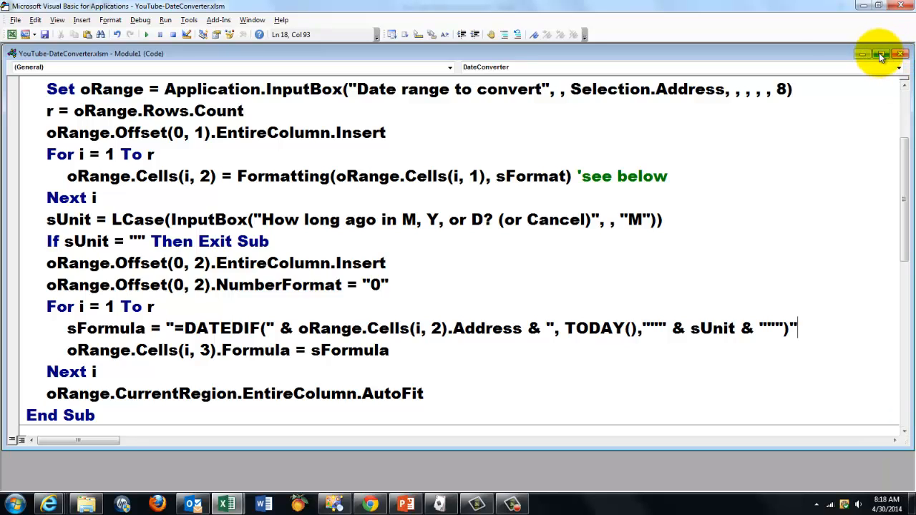
Step: Read Function Formatting's header with its sFormat parameter and As String return type
left_click(867, 54)
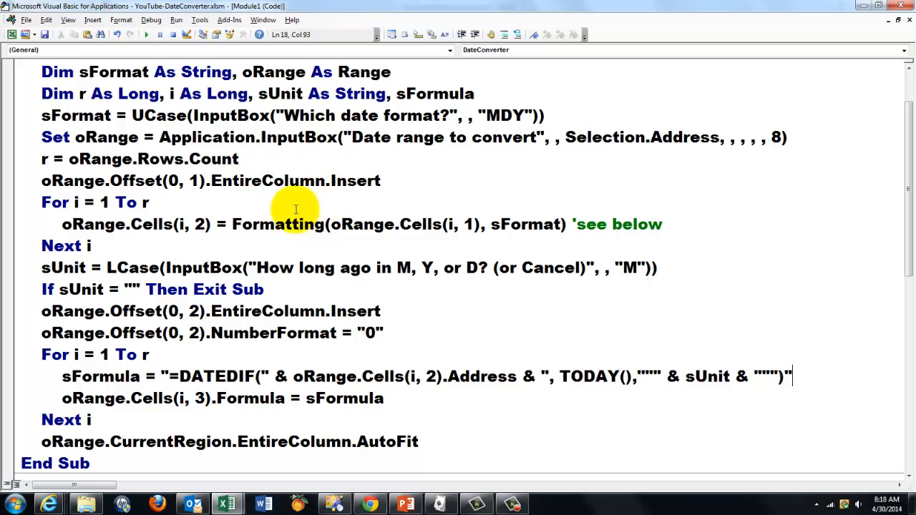
double_click(278, 224)
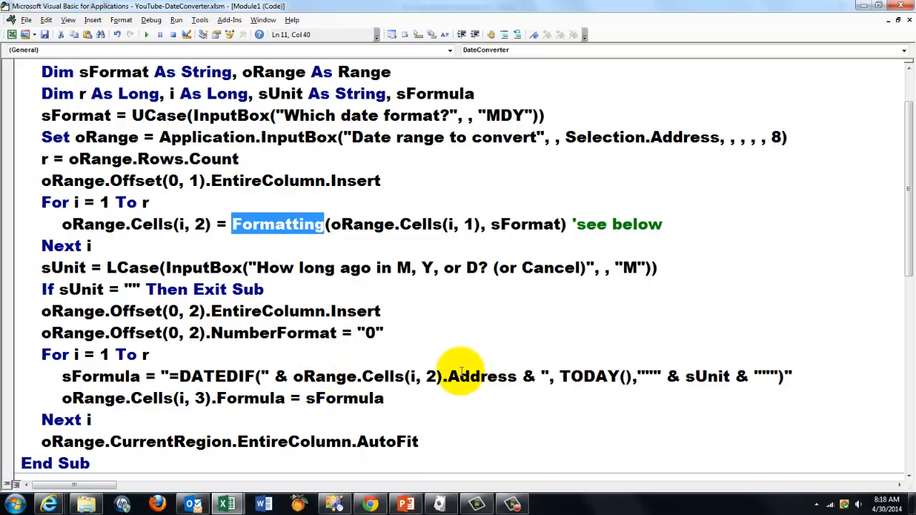
scroll("down", 3)
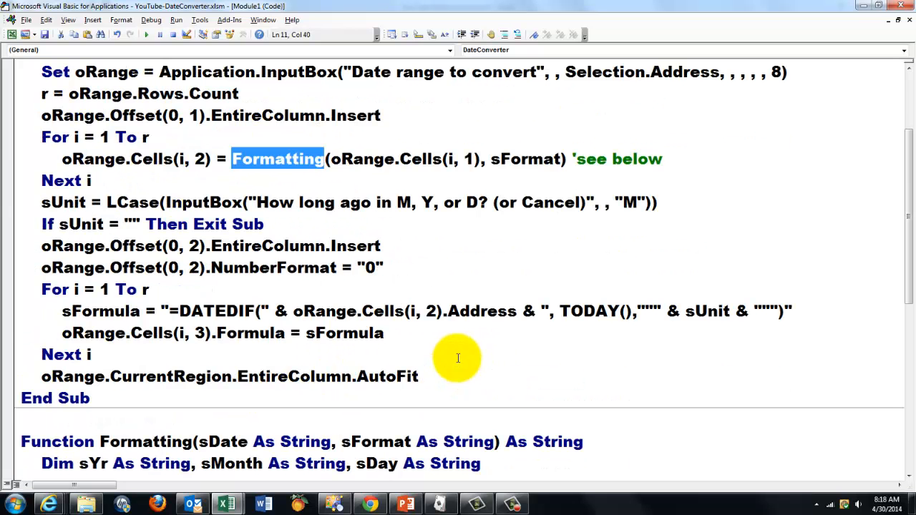
mouse_move(150, 431)
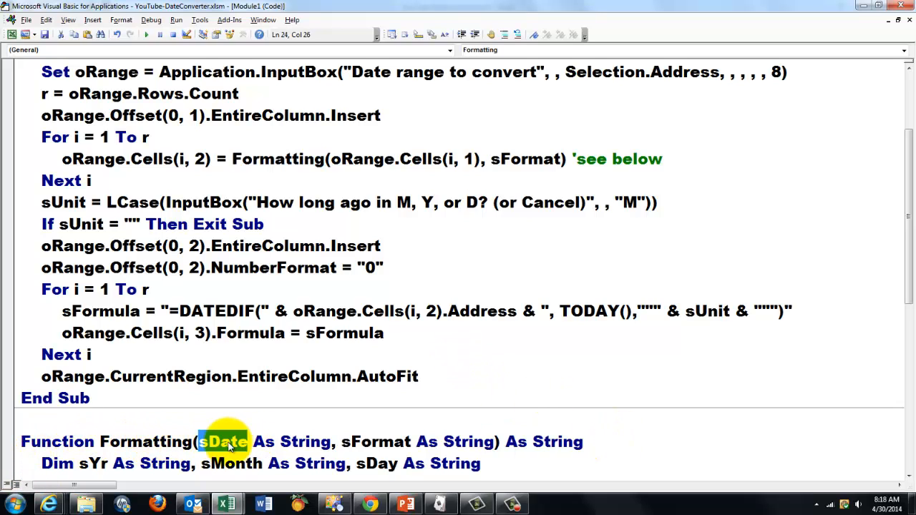
left_click(362, 441)
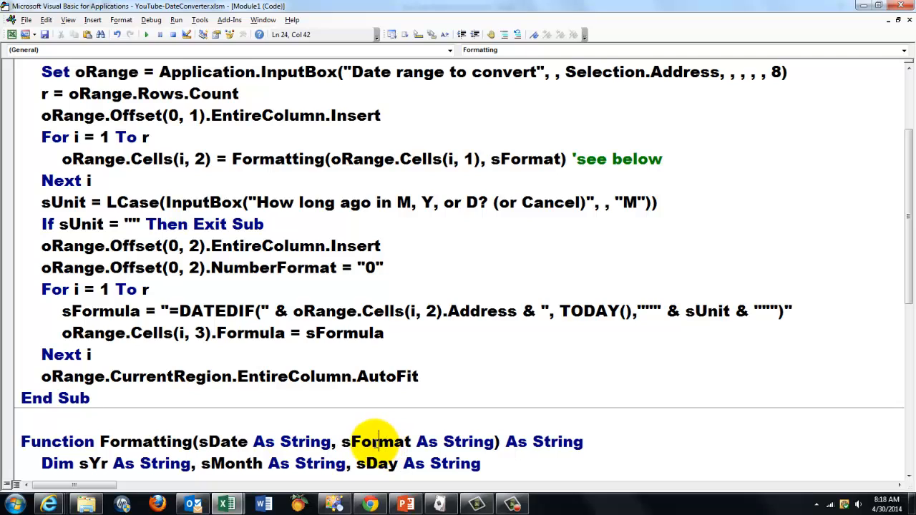
double_click(369, 440)
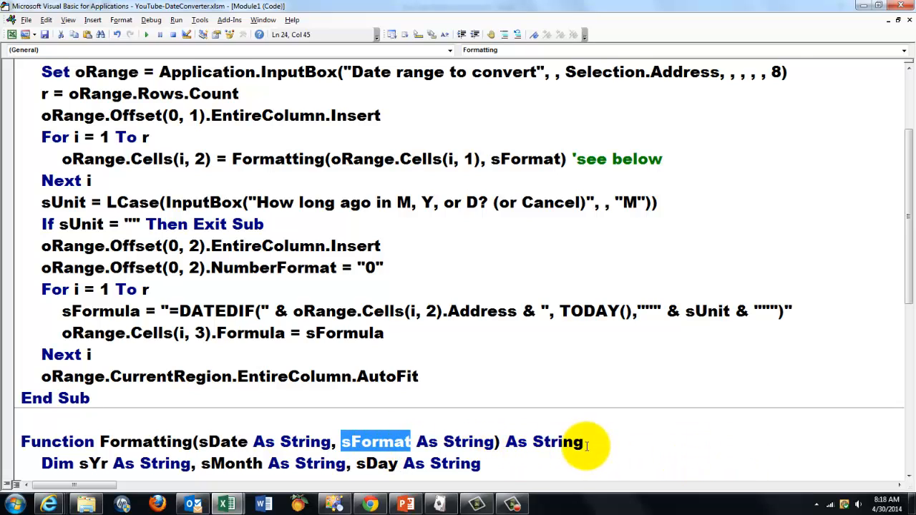
double_click(560, 442)
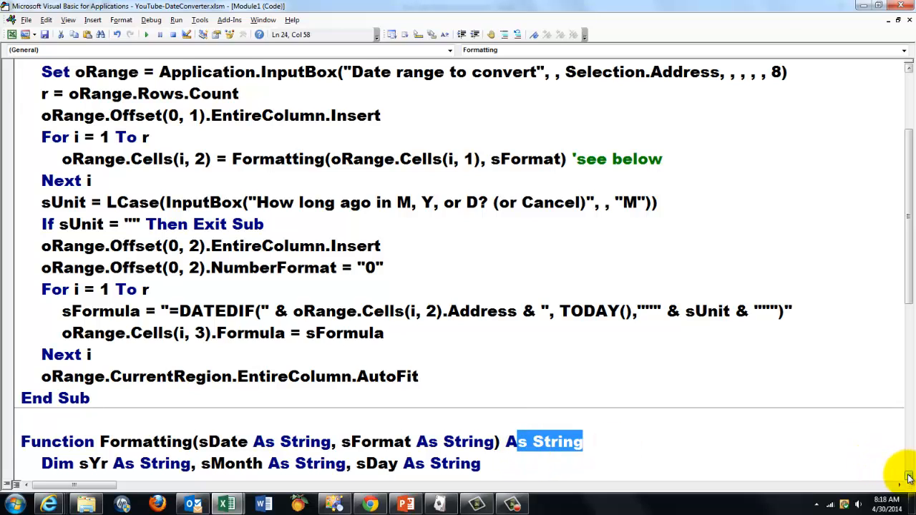
Step: Read the Select Case format branches, the Case Else error message and the DateSerial return line
scroll("down", 3)
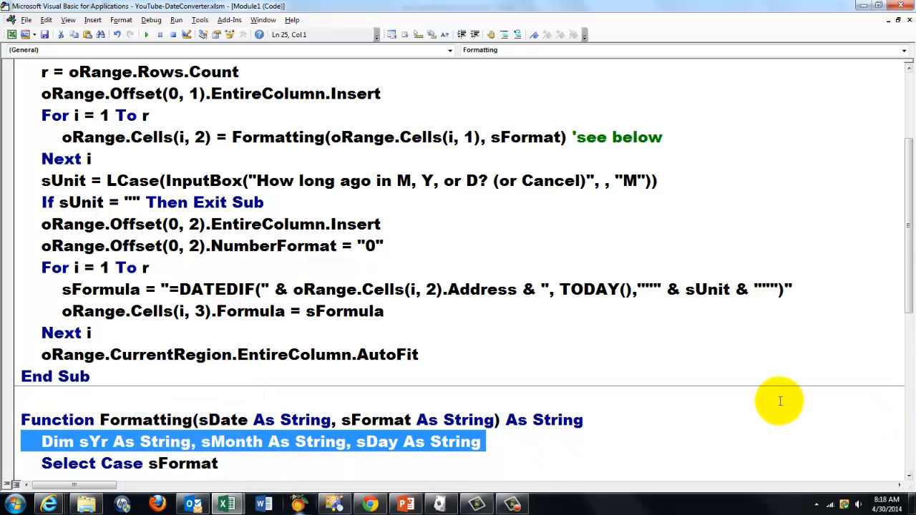
scroll("down", 3)
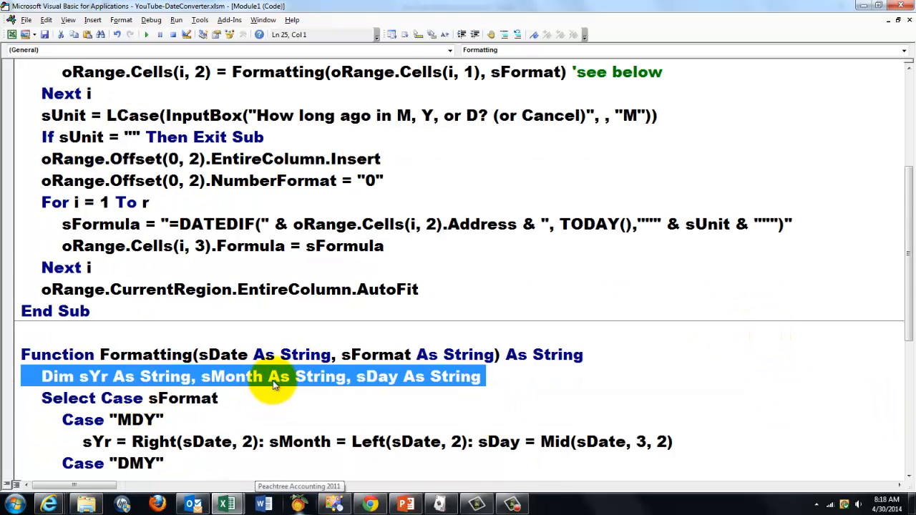
scroll("down", 3)
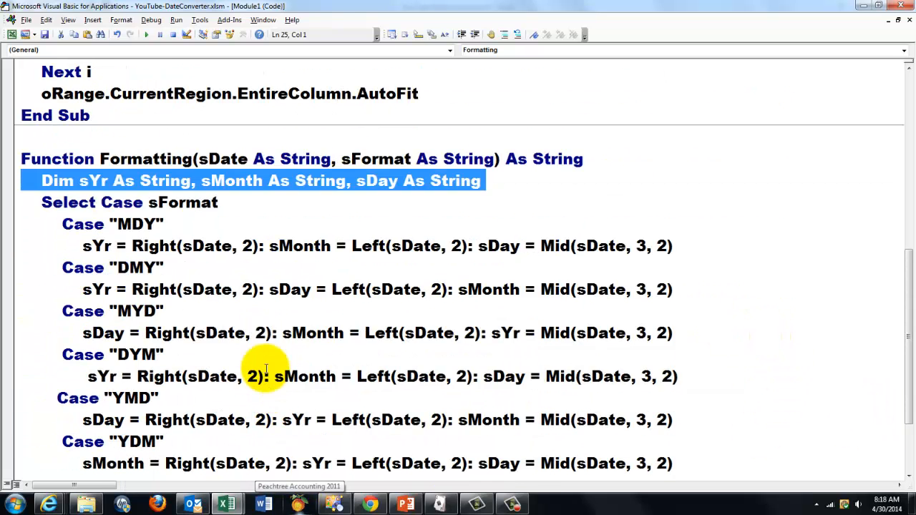
scroll("down", 3)
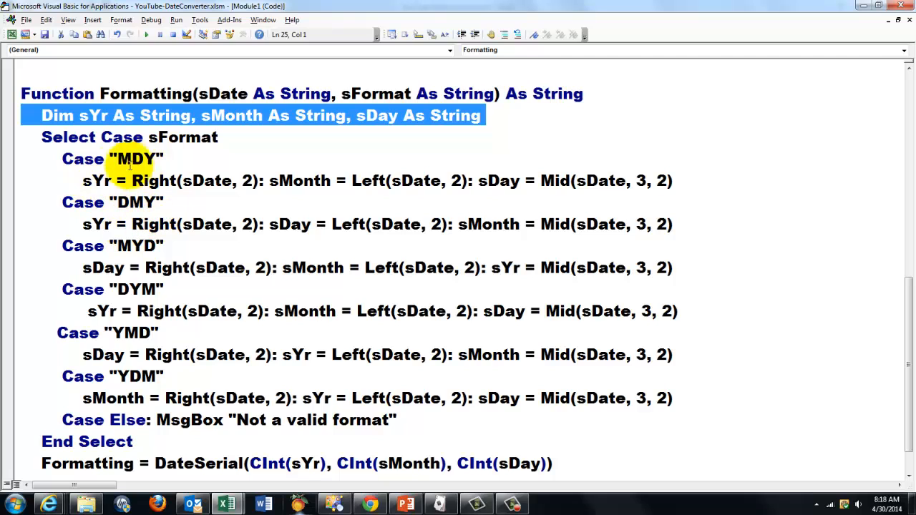
mouse_move(172, 202)
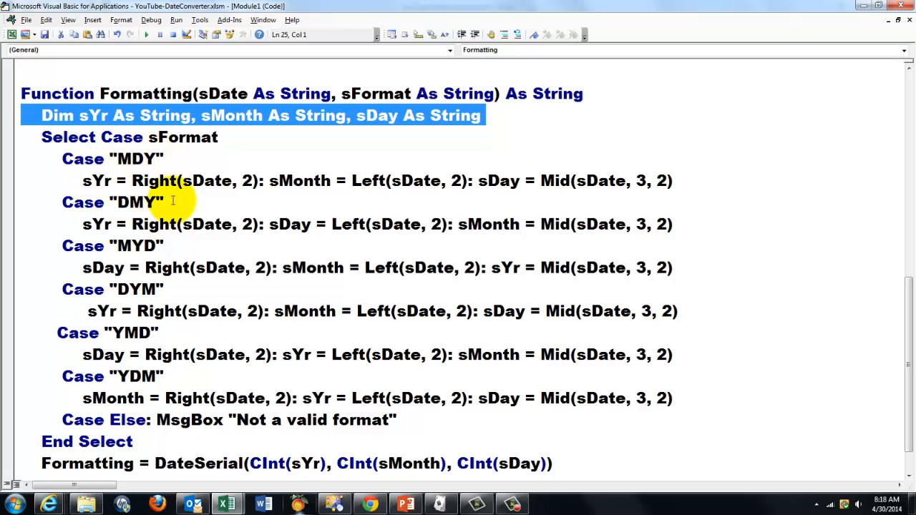
mouse_move(229, 178)
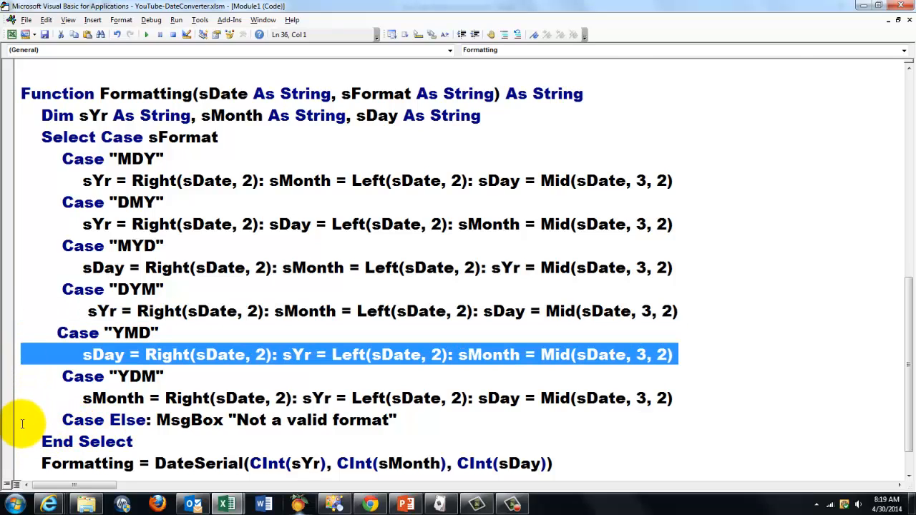
left_click(269, 421)
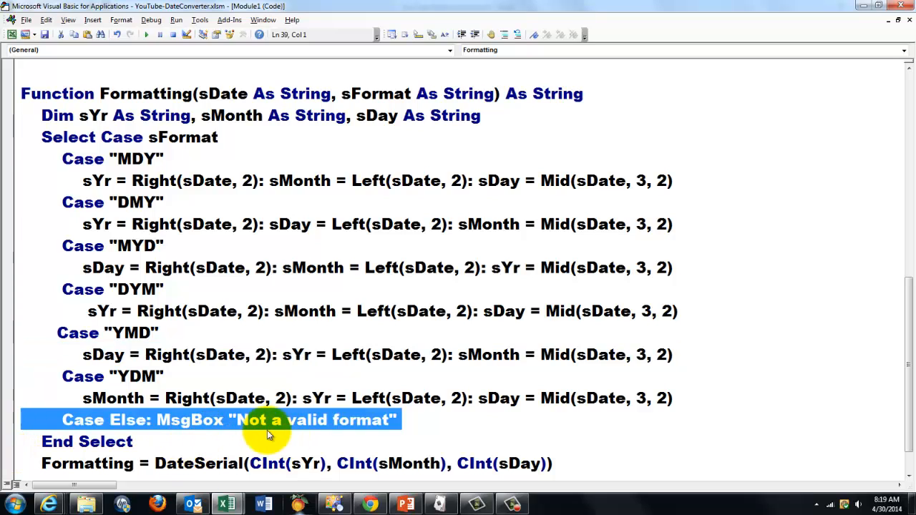
mouse_move(266, 435)
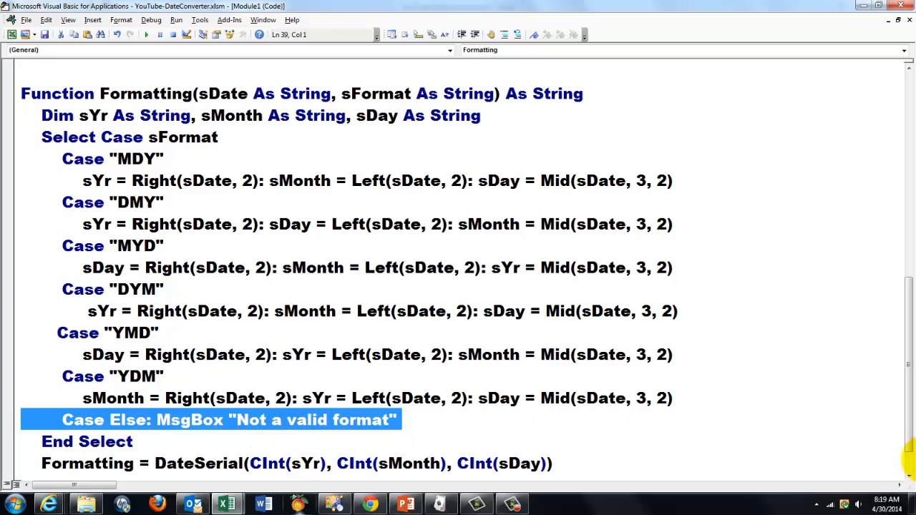
scroll("down", 3)
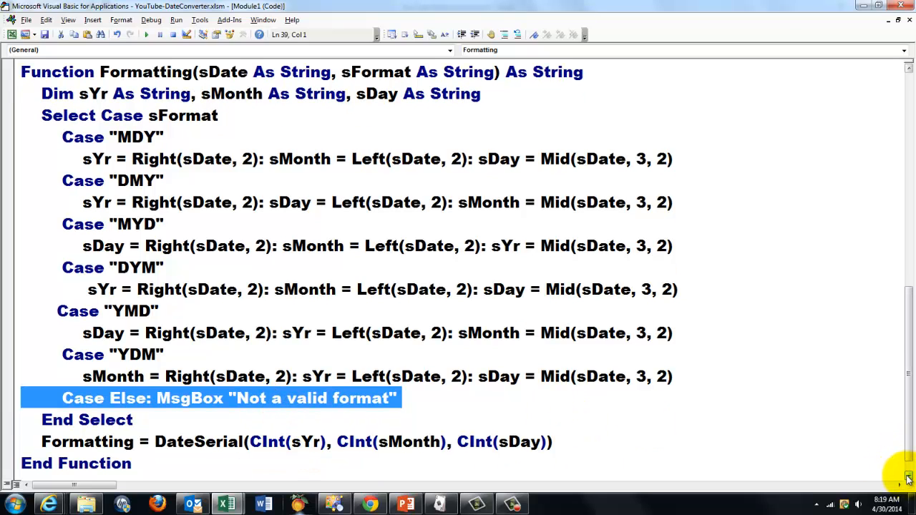
mouse_move(201, 441)
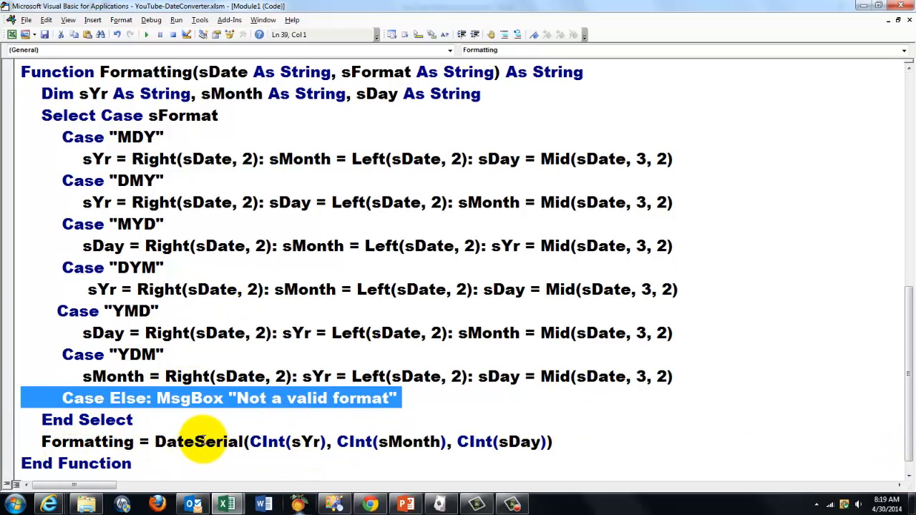
double_click(197, 440)
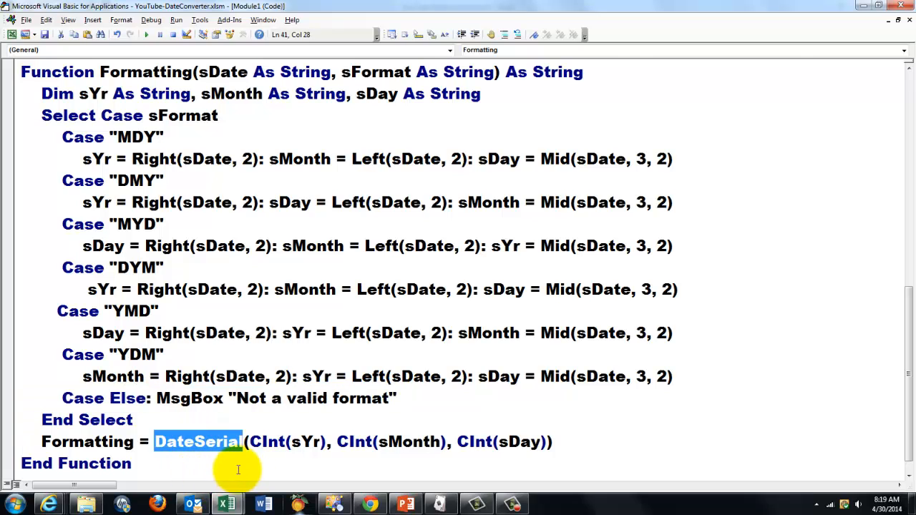
mouse_move(289, 441)
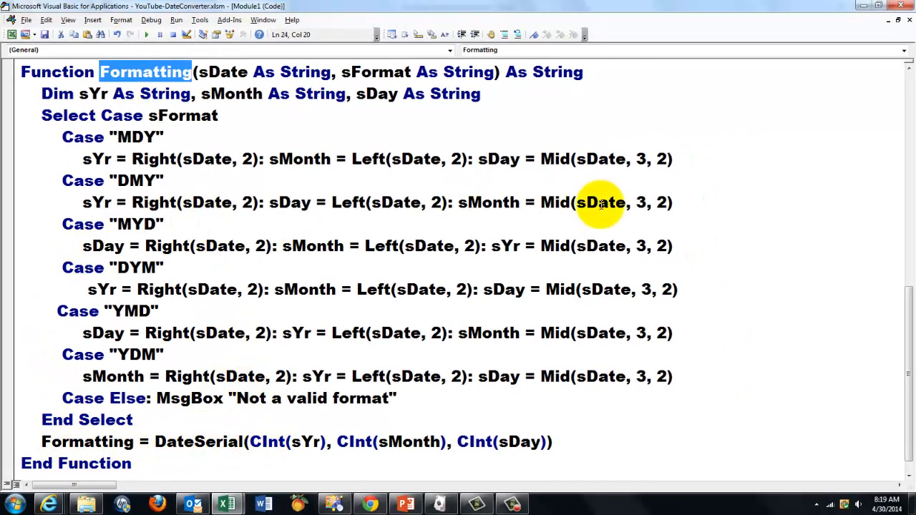
mouse_move(261, 420)
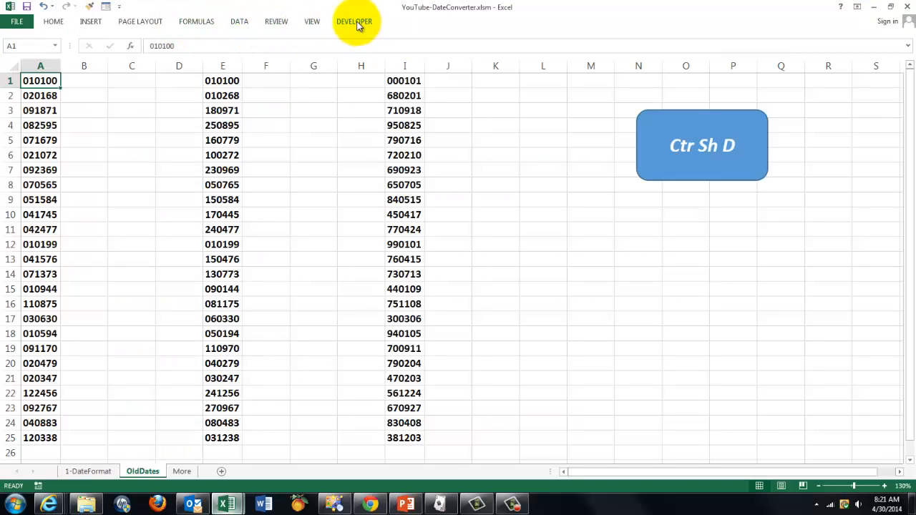
Step: Assign DateConverter the shortcut key Ctrl+Shift+C via Developer > Macros > Options
left_click(363, 22)
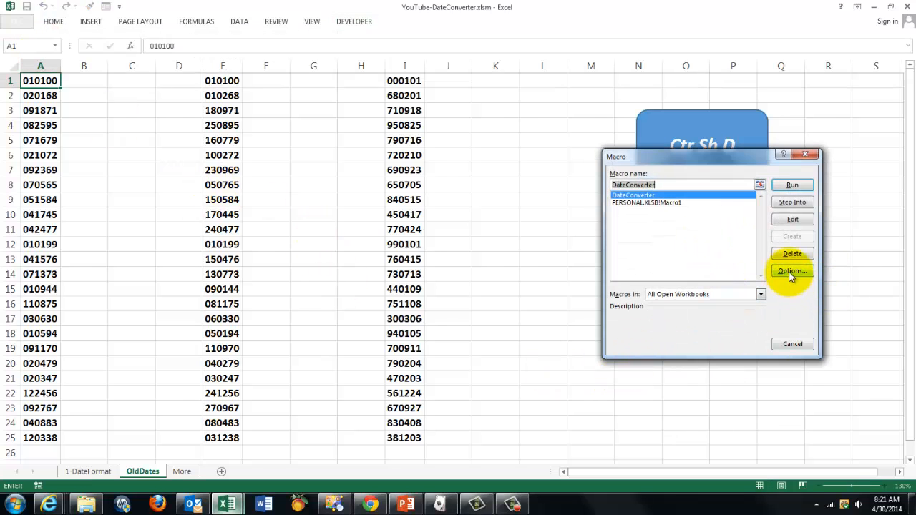
left_click(790, 270)
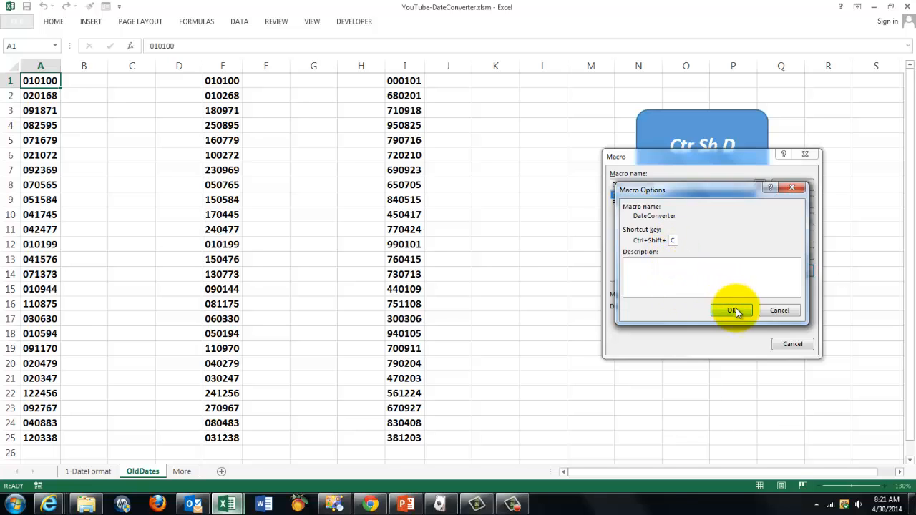
left_click(732, 309)
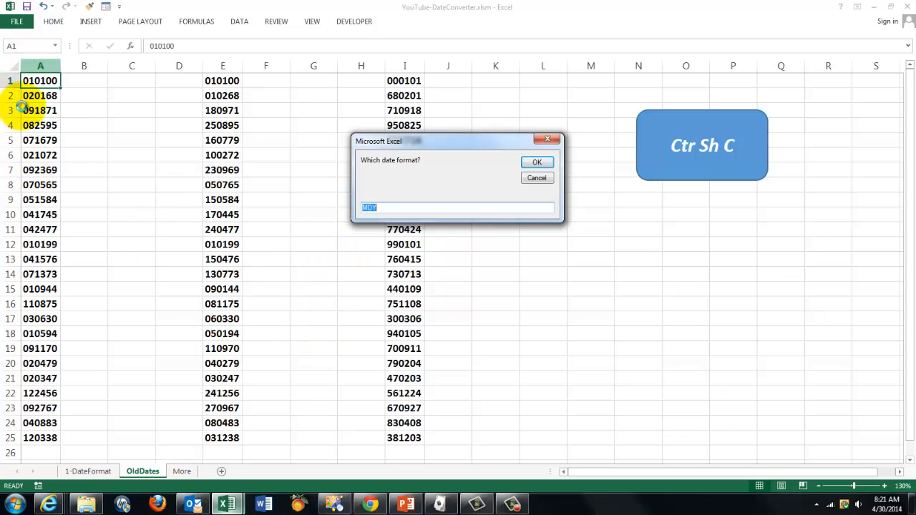
mouse_move(601, 176)
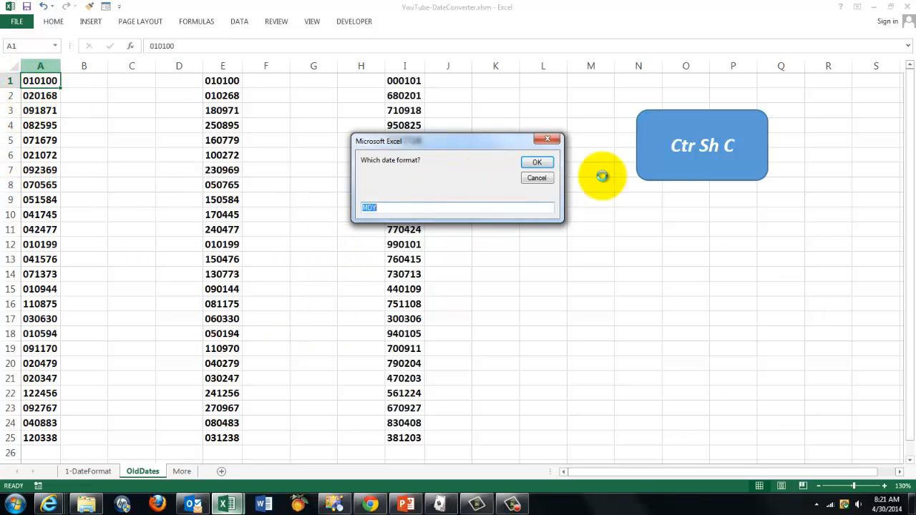
Step: Convert column A with months as the age unit and check the DATEDIF formula in C1
left_click(537, 162)
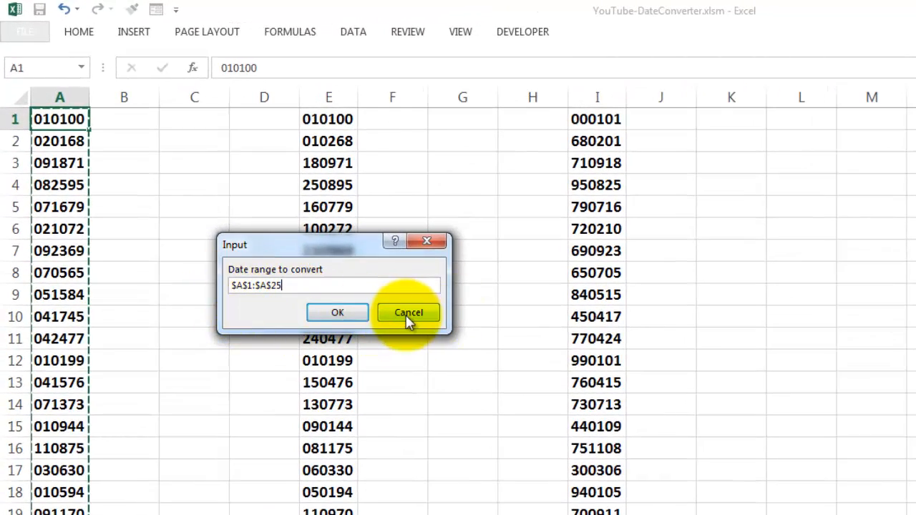
left_click(337, 312)
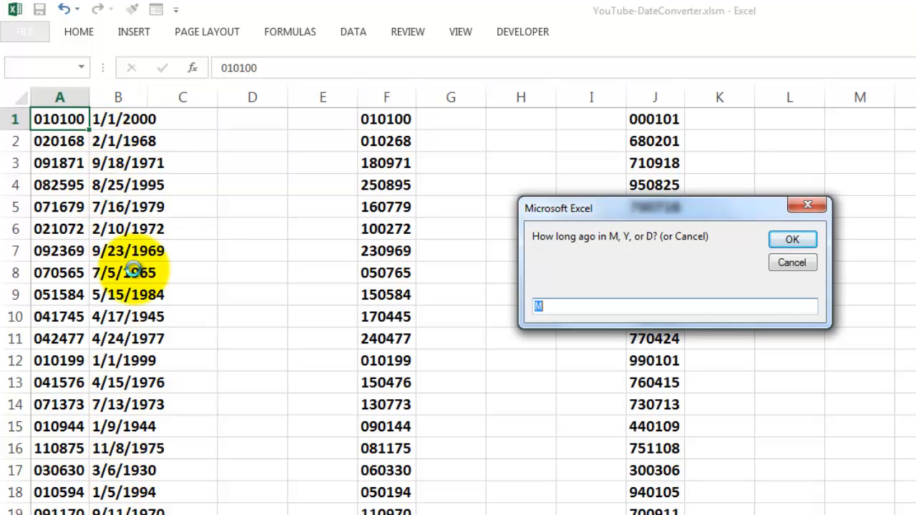
mouse_move(545, 285)
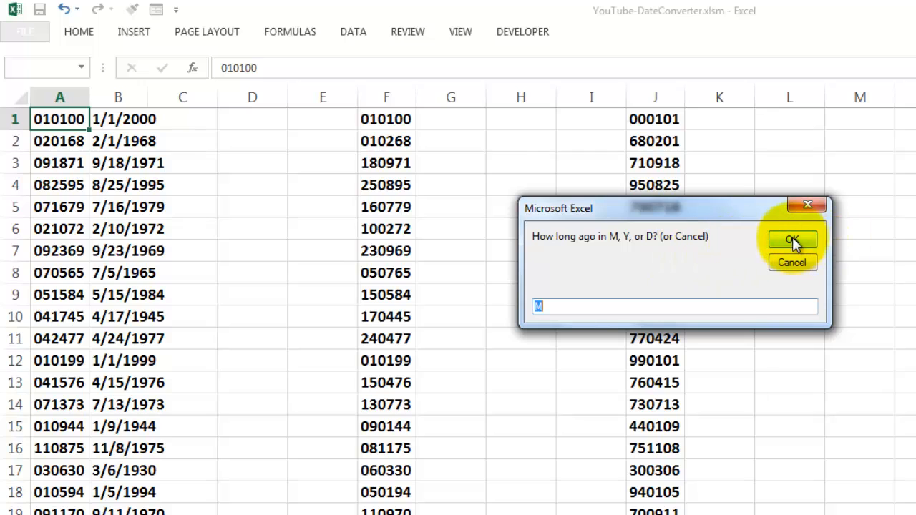
left_click(792, 240)
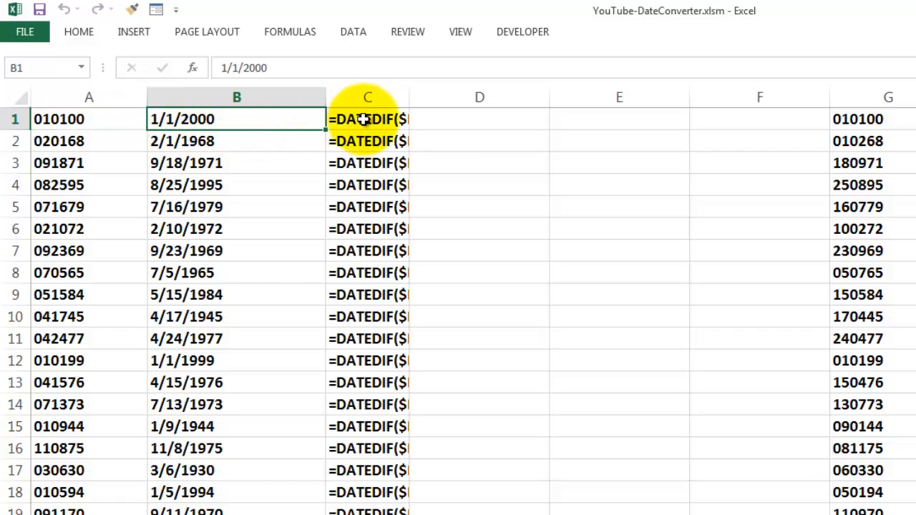
left_click(366, 119)
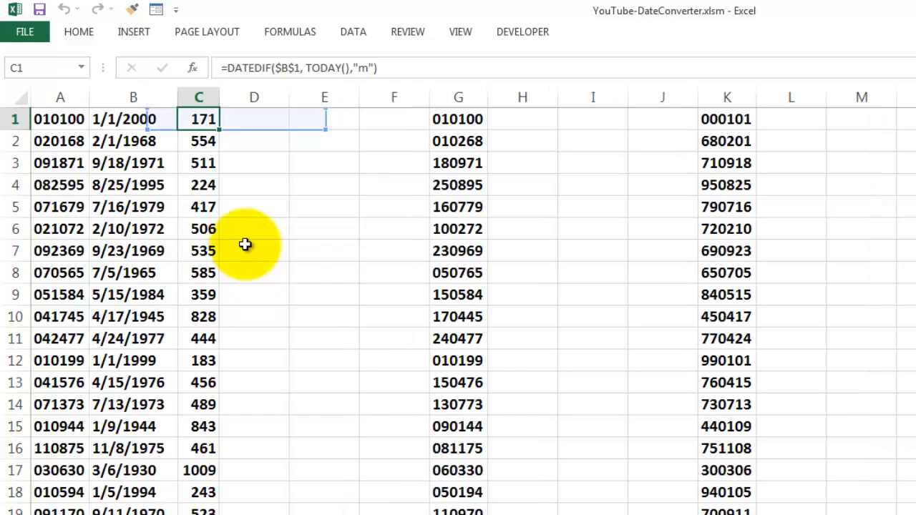
mouse_move(446, 119)
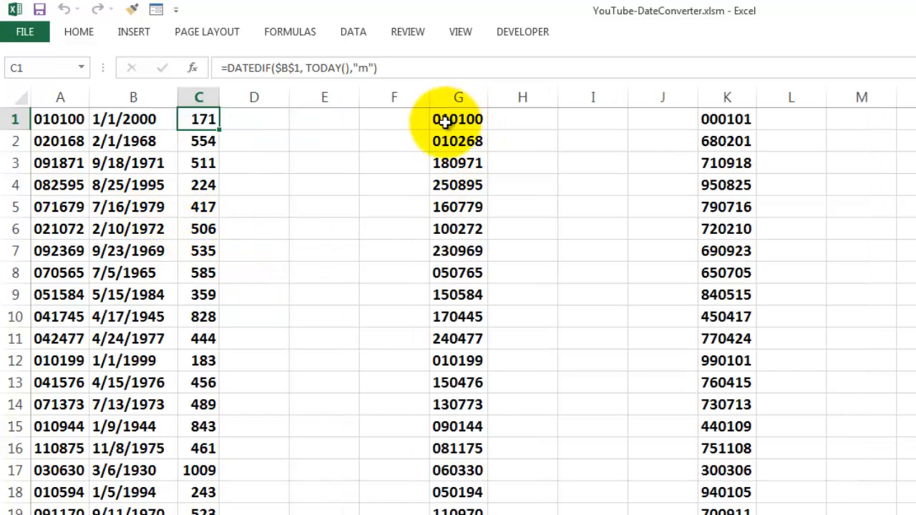
Step: Run the macro on column G with format DMY, range $G$1:$G$25 and years as the age unit
left_click(458, 119)
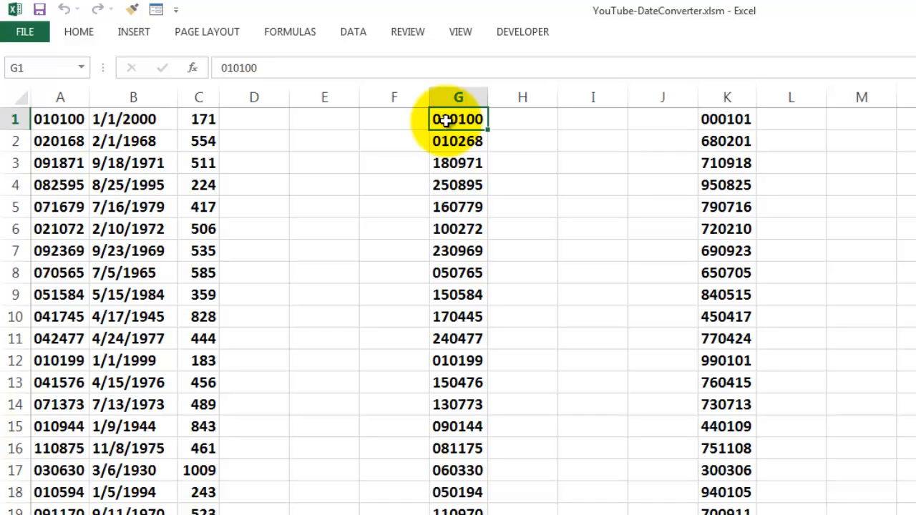
left_click(458, 97)
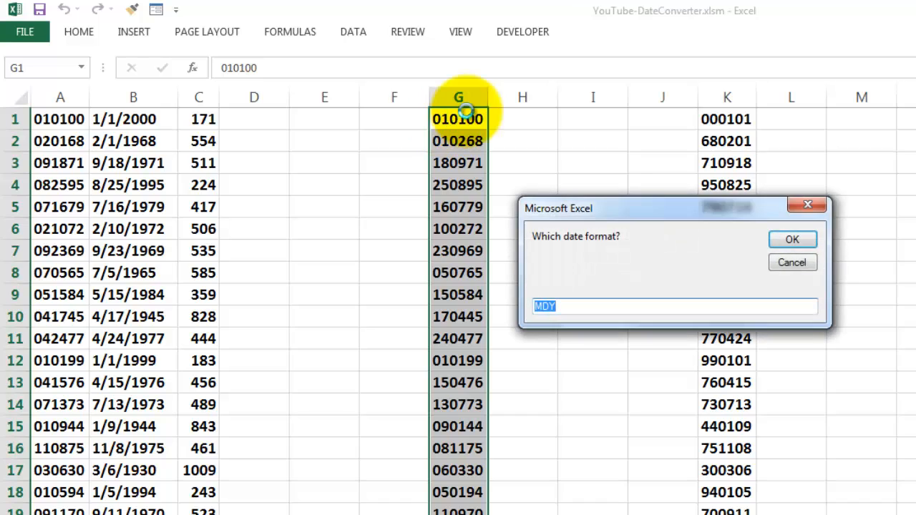
mouse_move(572, 273)
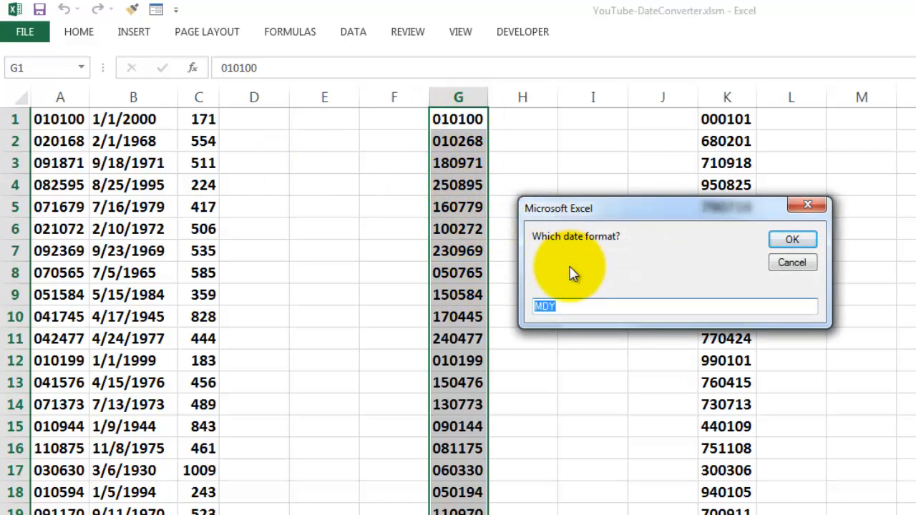
type("D")
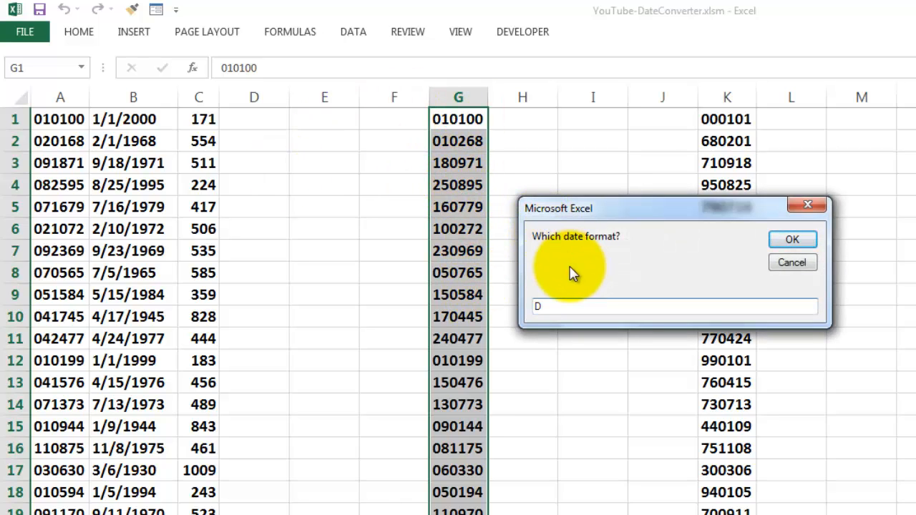
type("MY")
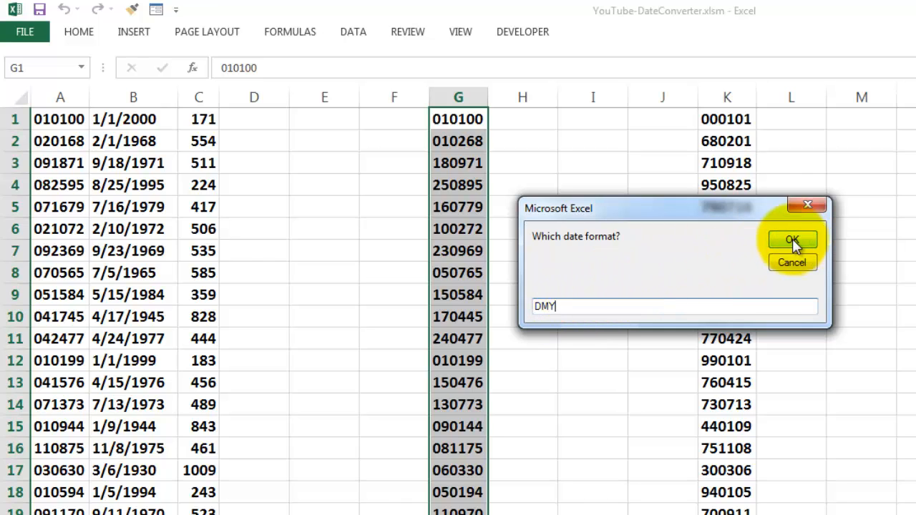
left_click(793, 239)
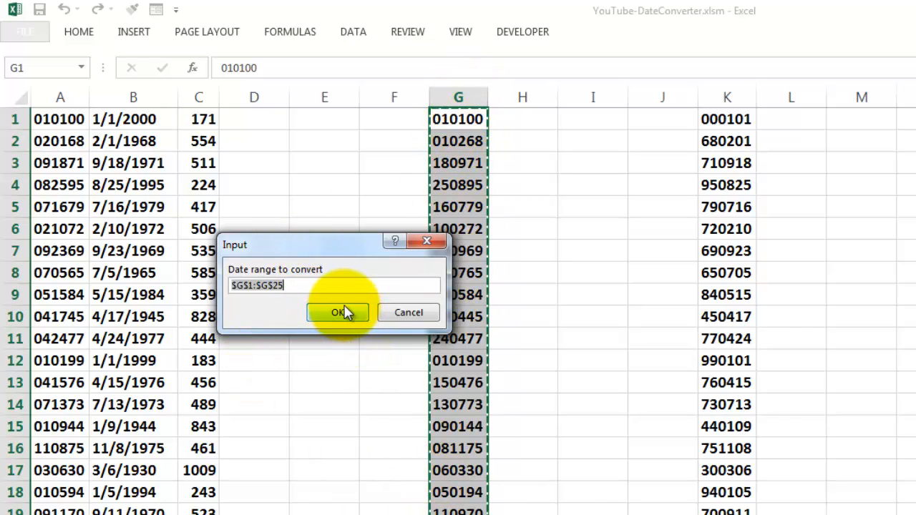
left_click(339, 312)
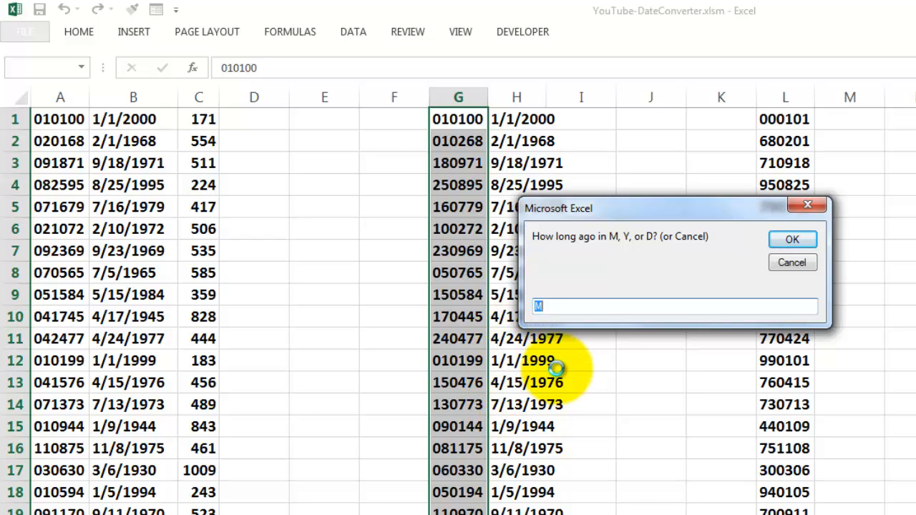
type("Y")
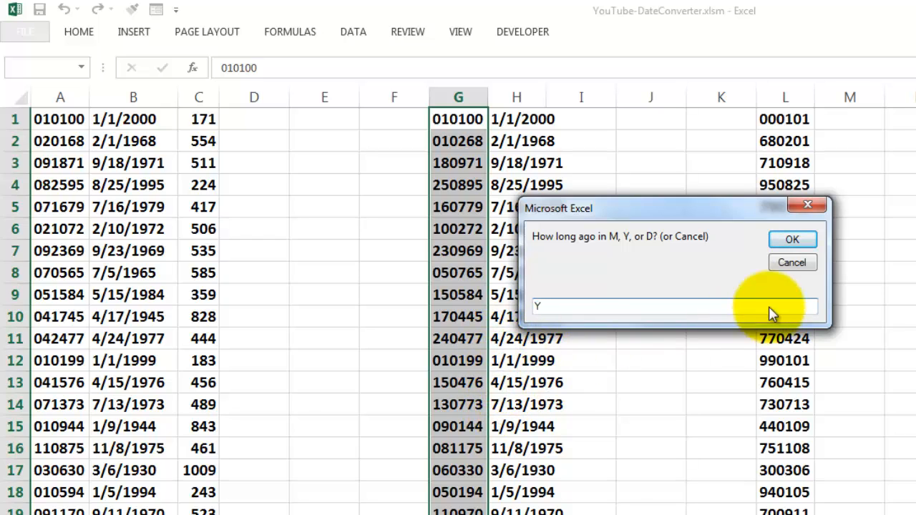
left_click(792, 239)
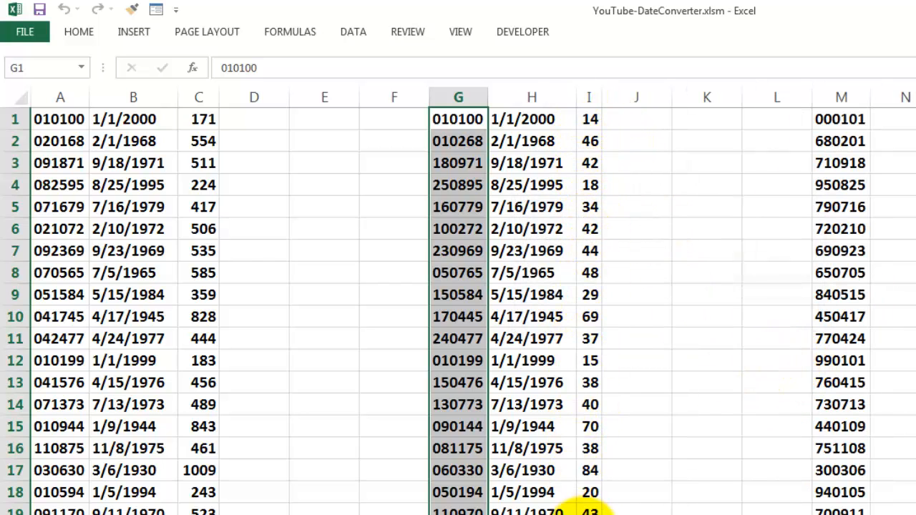
mouse_move(575, 154)
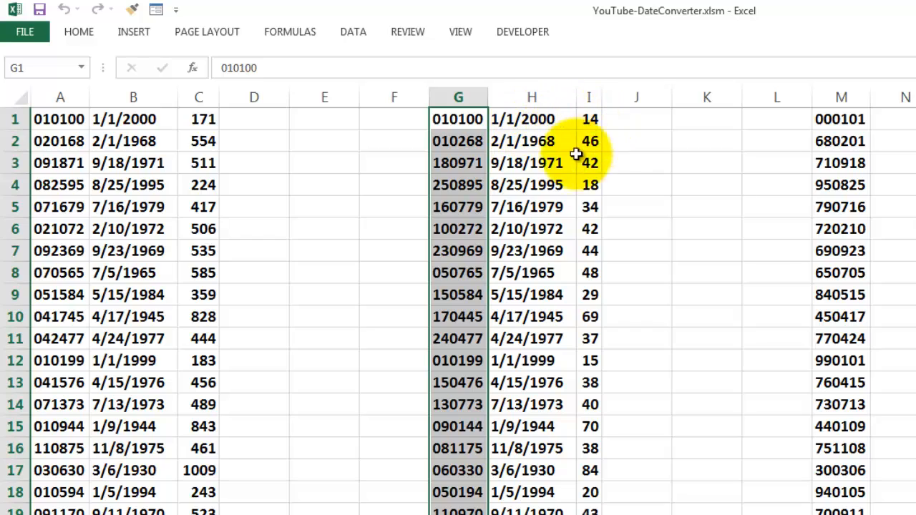
mouse_move(550, 229)
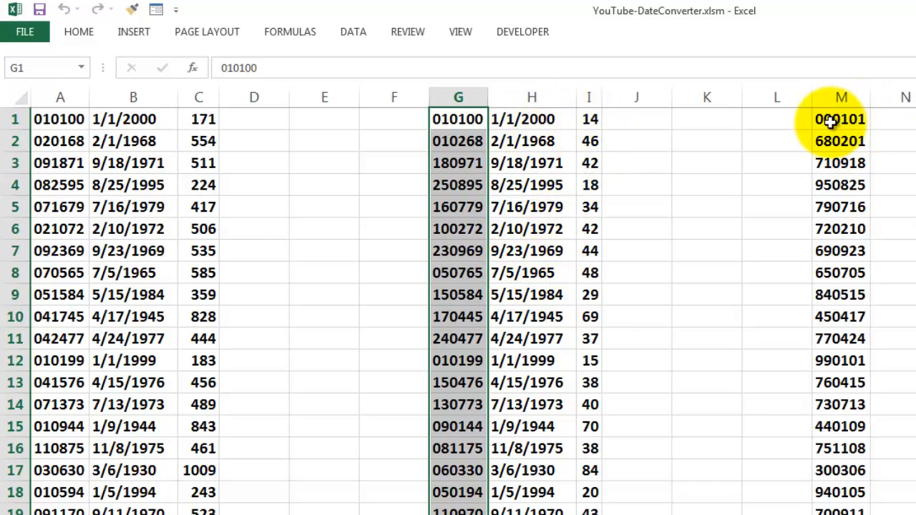
Step: Run the macro from M1 with format YMD and accept the suggested column M range
left_click(827, 119)
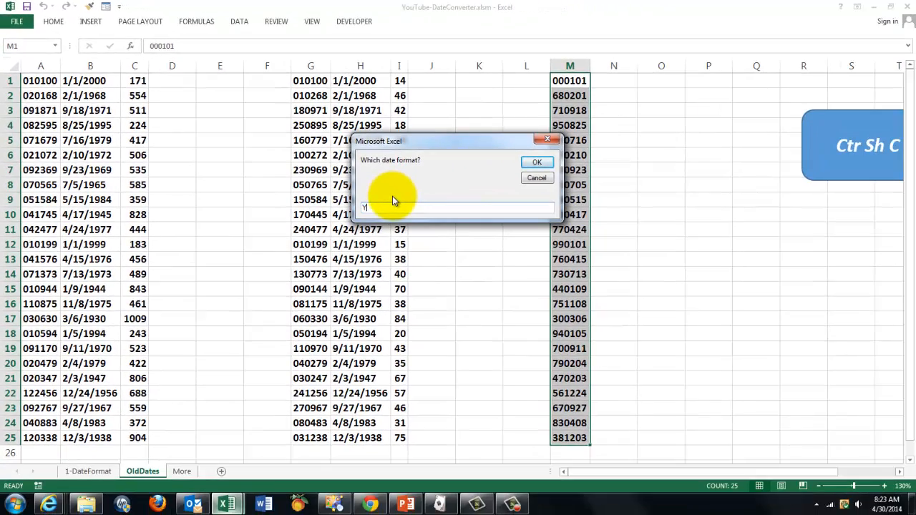
type("MD")
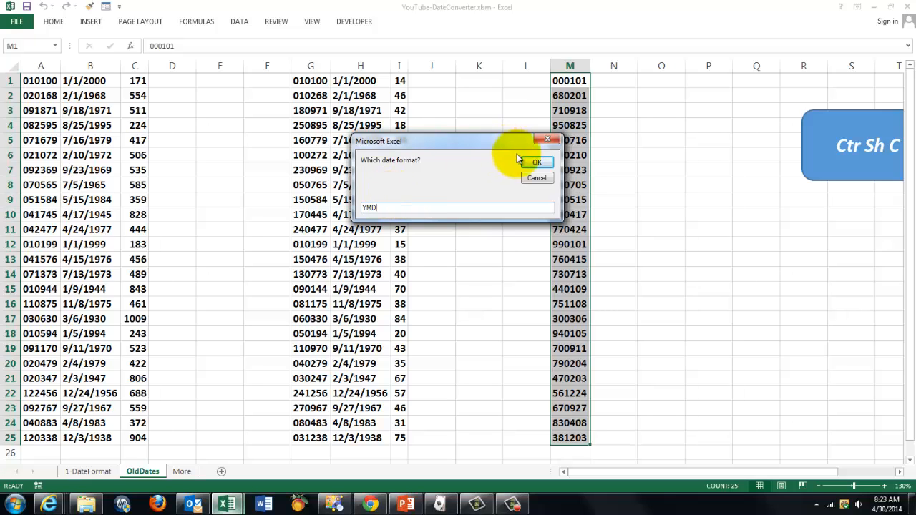
left_click(536, 162)
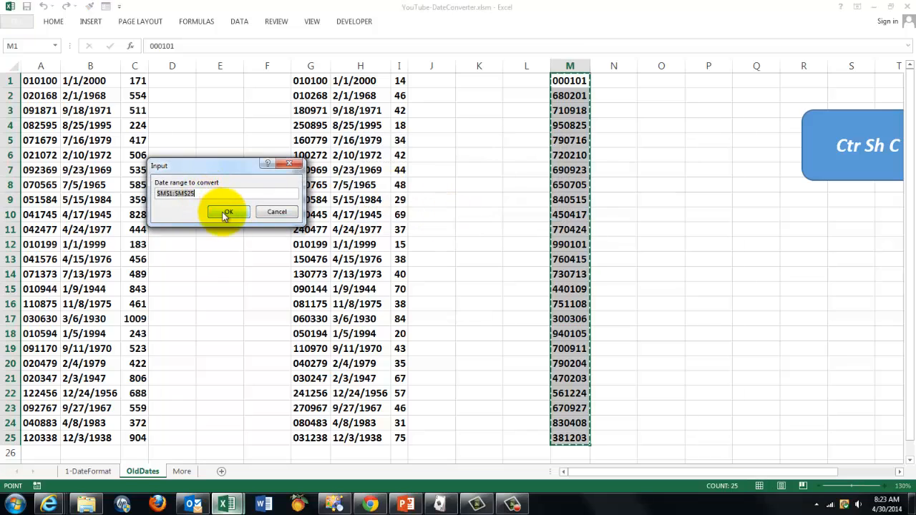
left_click(228, 212)
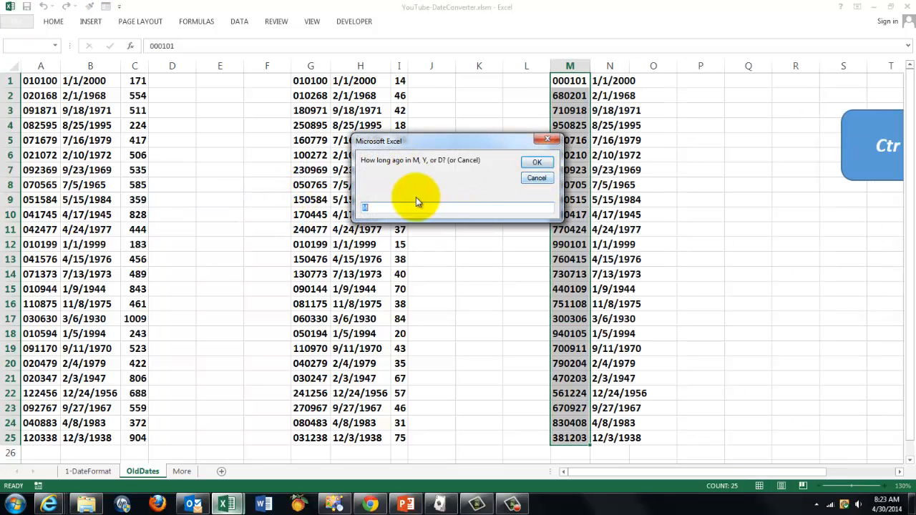
mouse_move(478, 243)
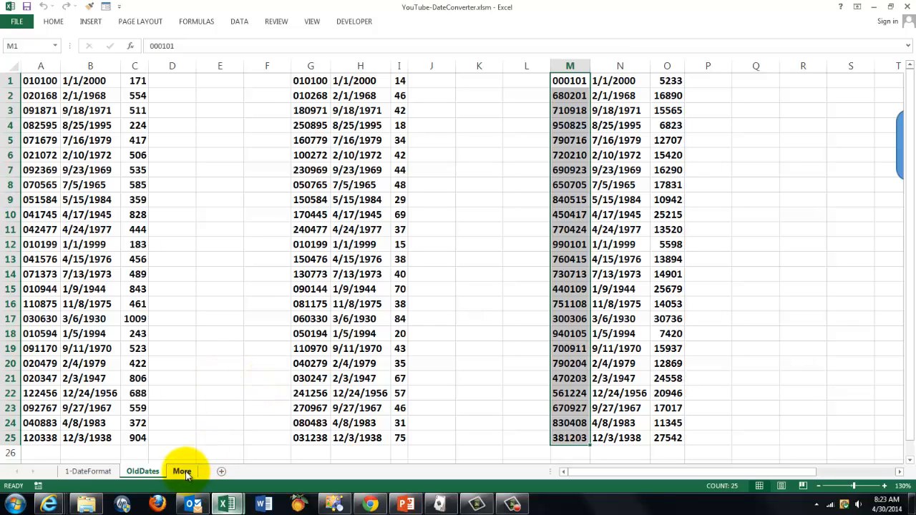
left_click(182, 471)
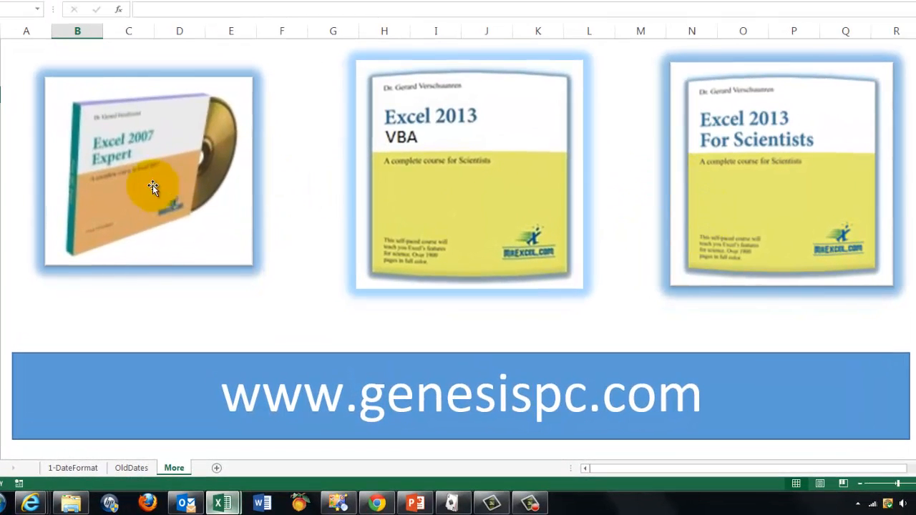
mouse_move(113, 178)
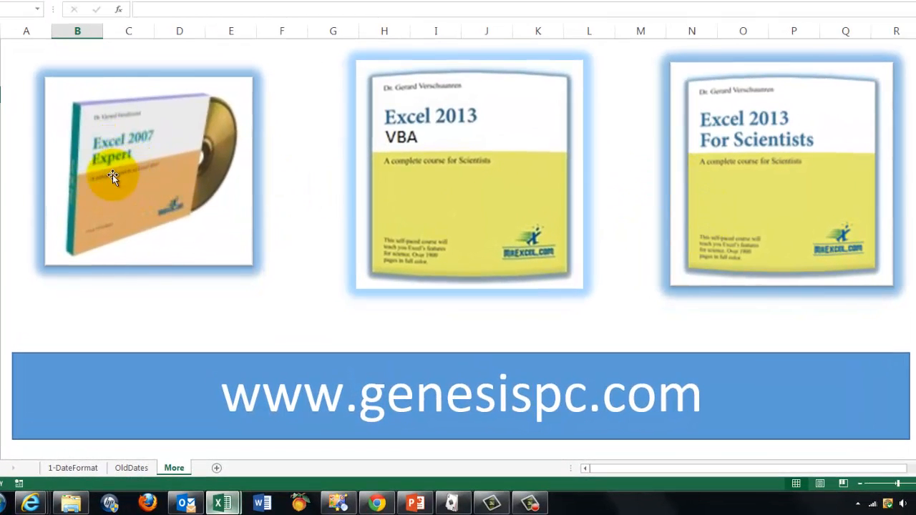
mouse_move(131, 189)
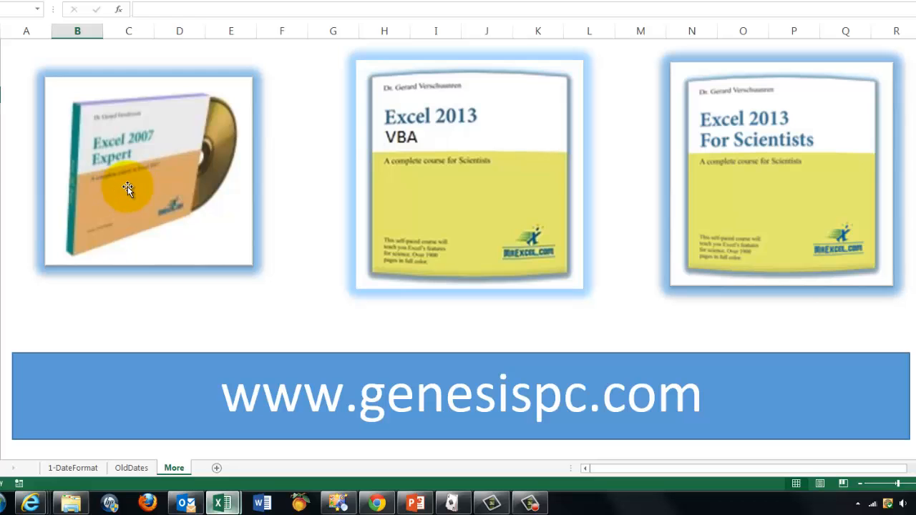
mouse_move(151, 192)
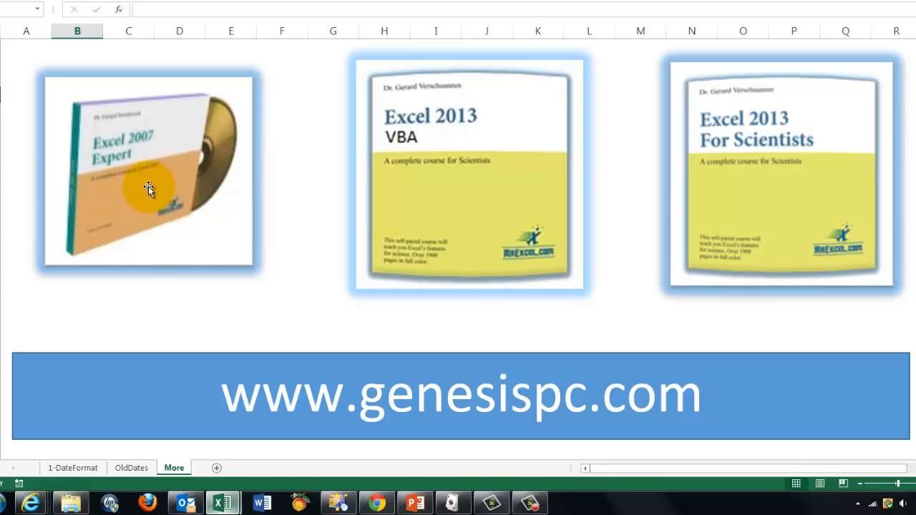
mouse_move(426, 198)
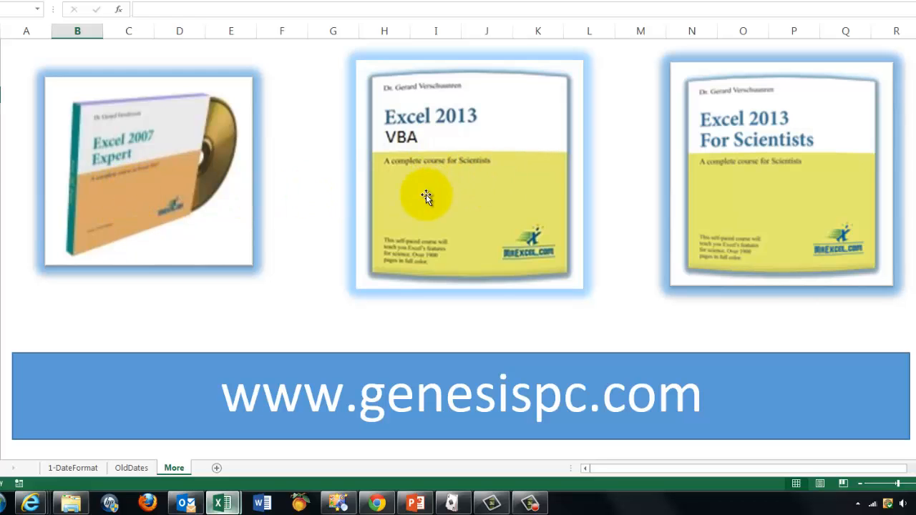
mouse_move(458, 191)
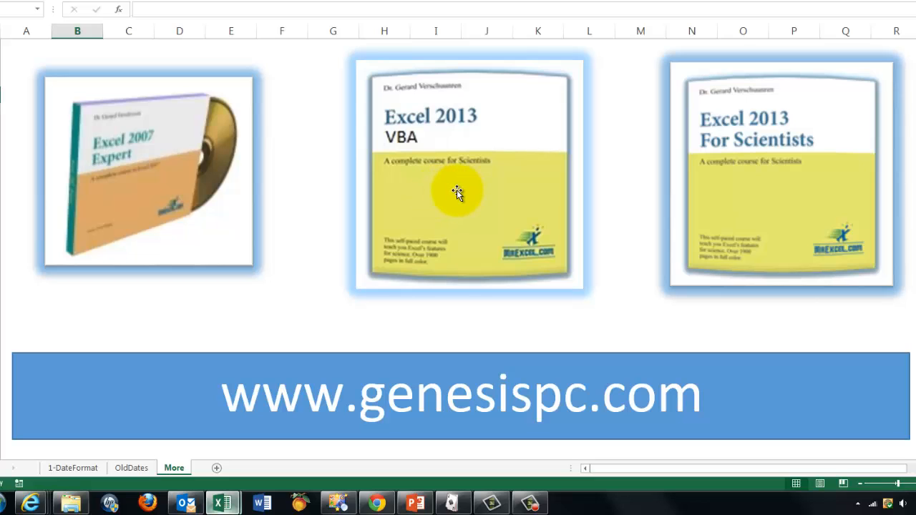
mouse_move(140, 146)
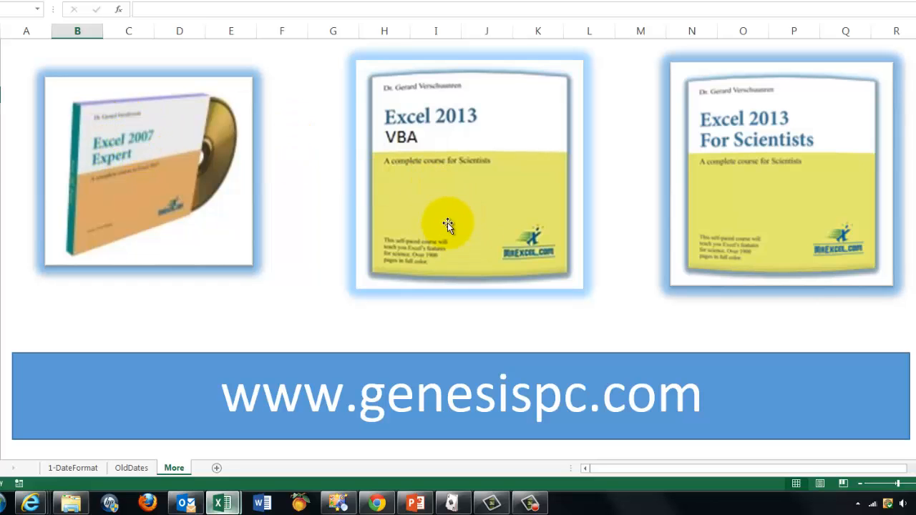
mouse_move(784, 183)
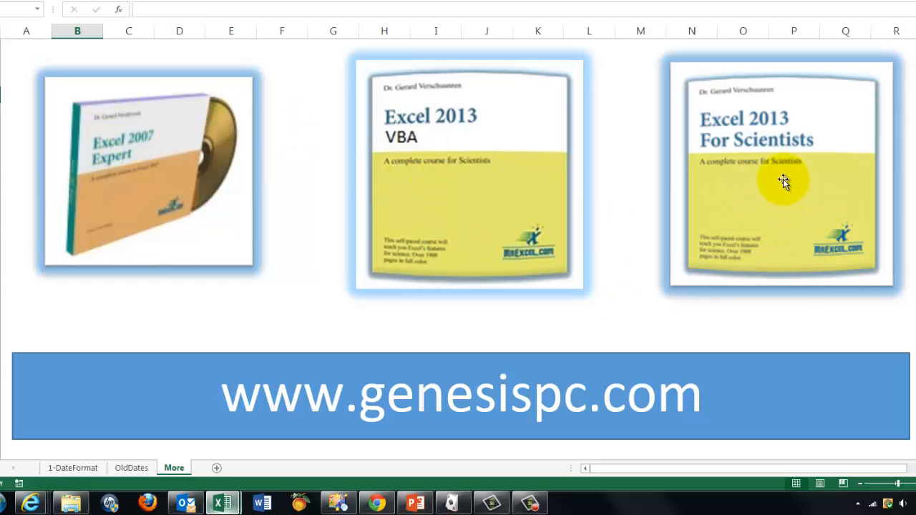
mouse_move(555, 328)
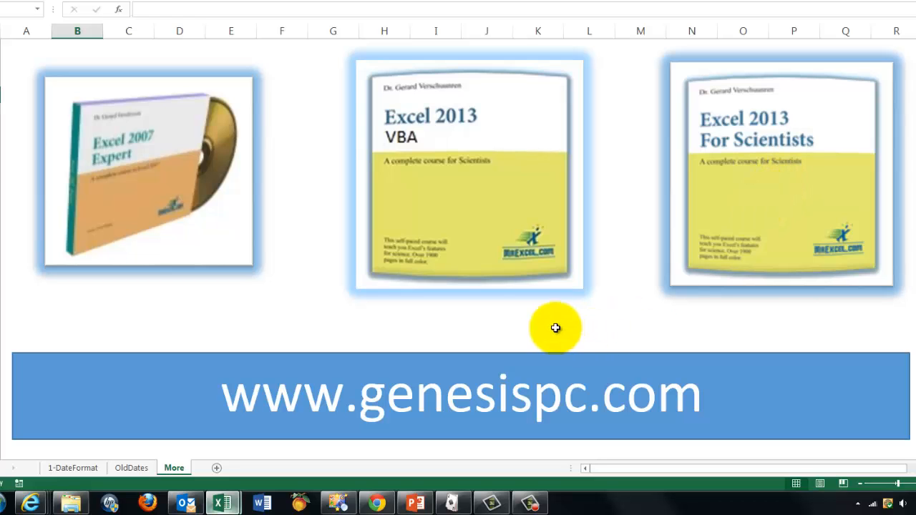
double_click(400, 396)
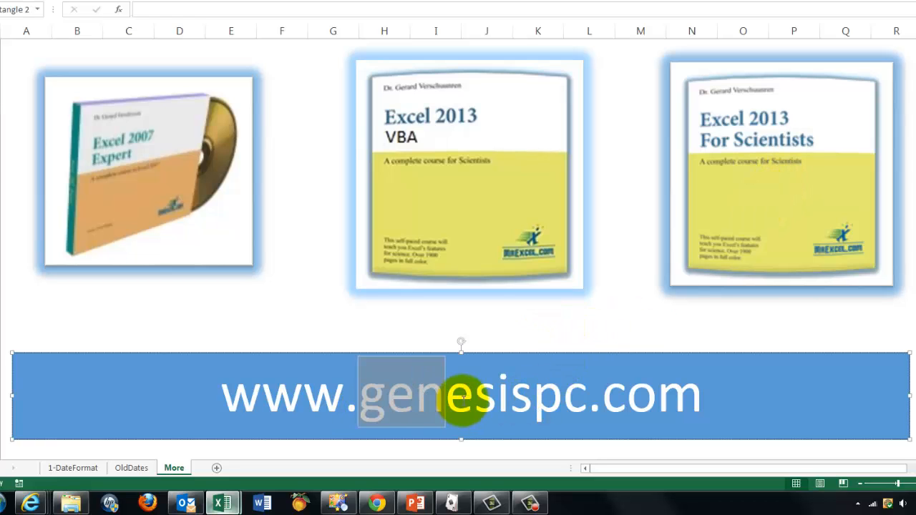